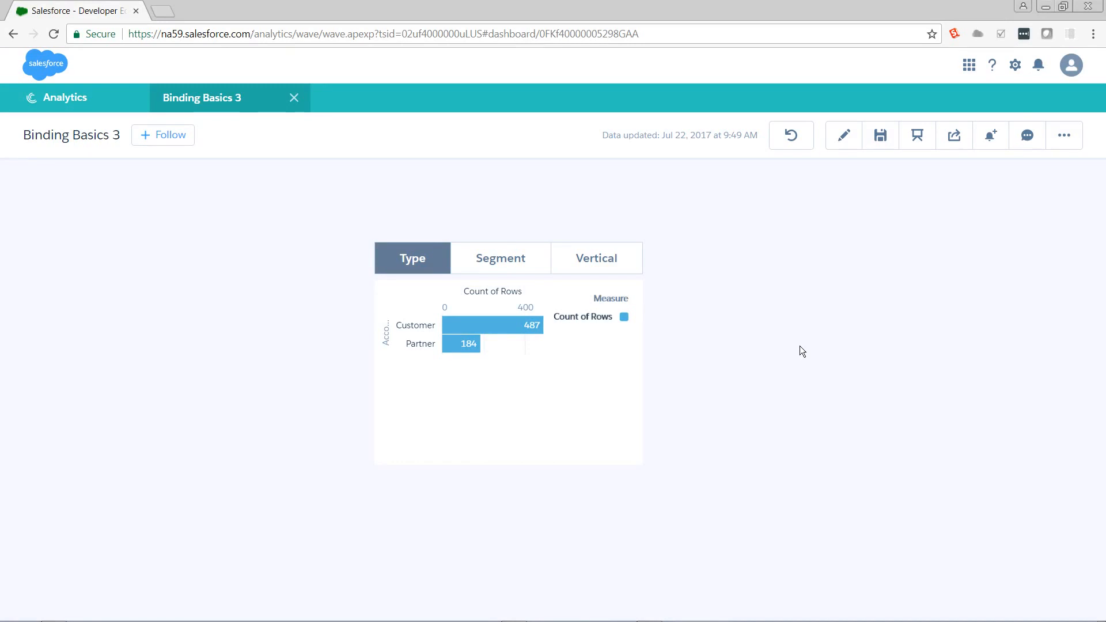
{"action": "mouse_move", "coordinate": [492, 175]}
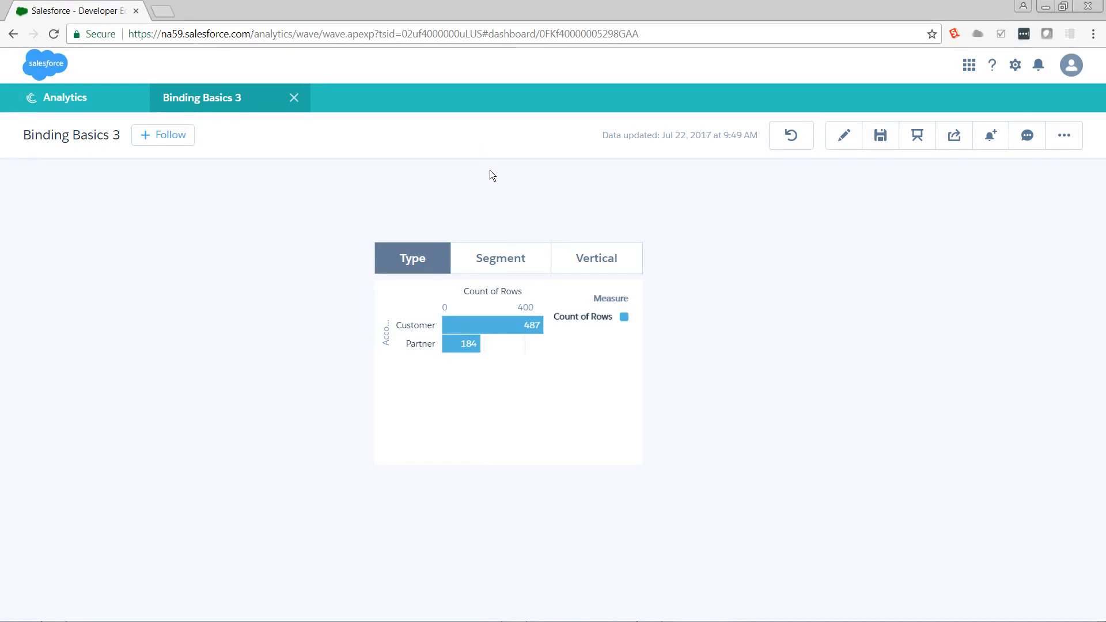
Step: Preview the Segment, Vertical and Type chart views, then enter edit mode on Binding Basics 3
{"action": "left_click", "coordinate": [500, 257]}
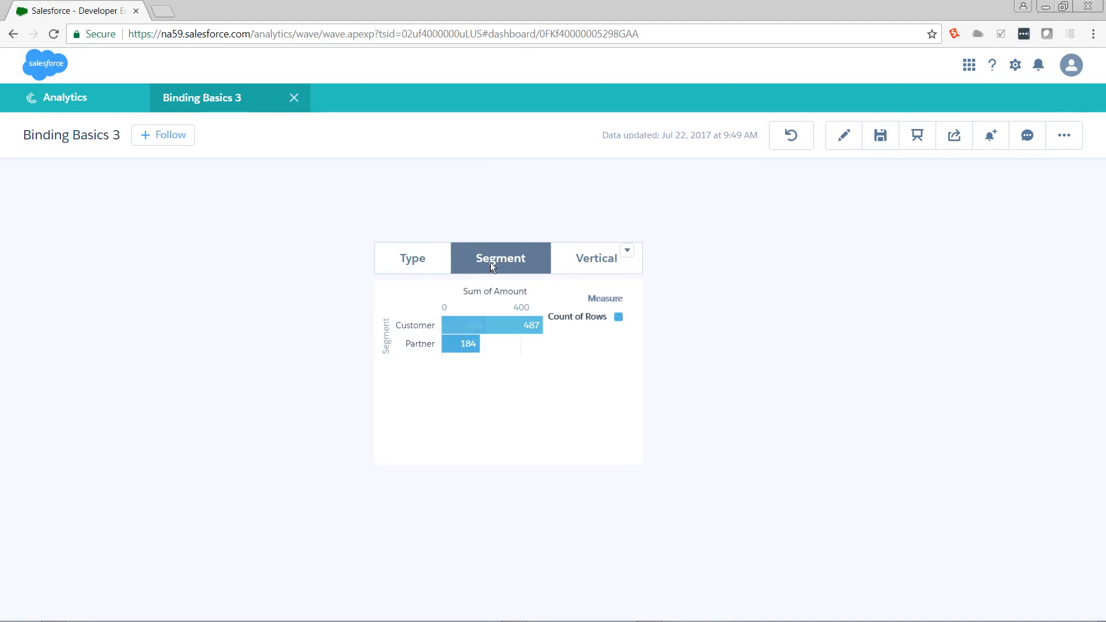
{"action": "left_click", "coordinate": [596, 257]}
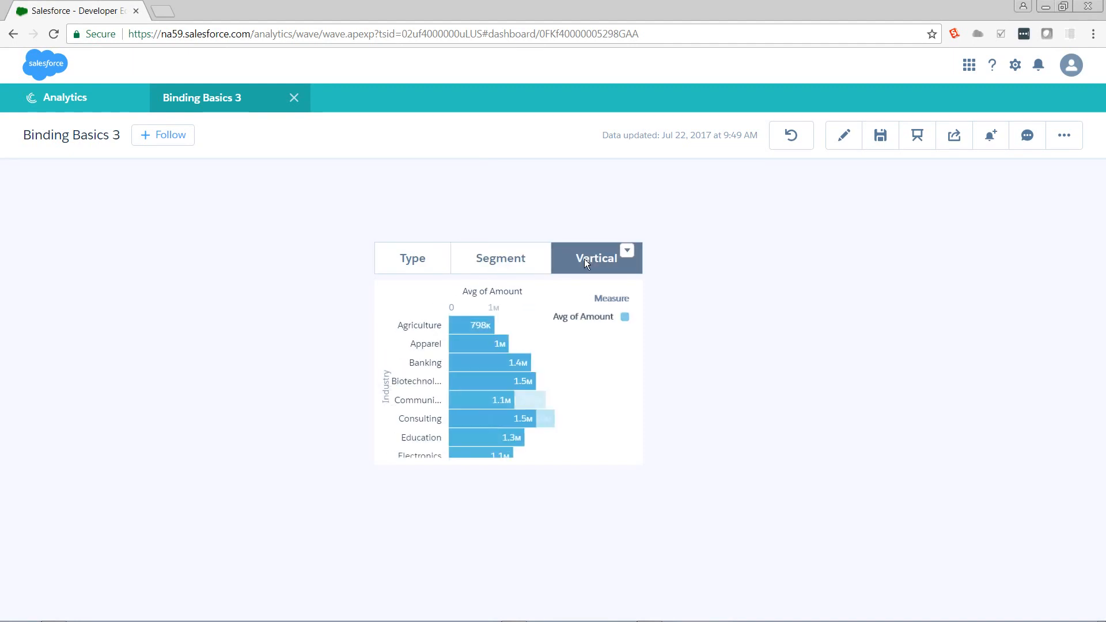
{"action": "left_click", "coordinate": [412, 257]}
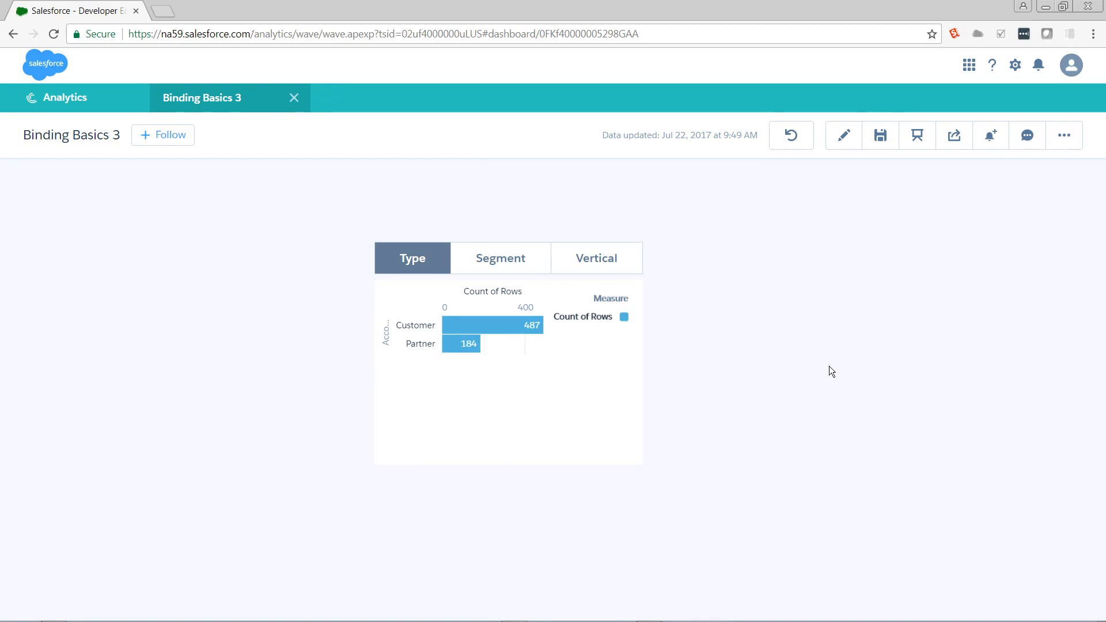
{"action": "left_click", "coordinate": [844, 135]}
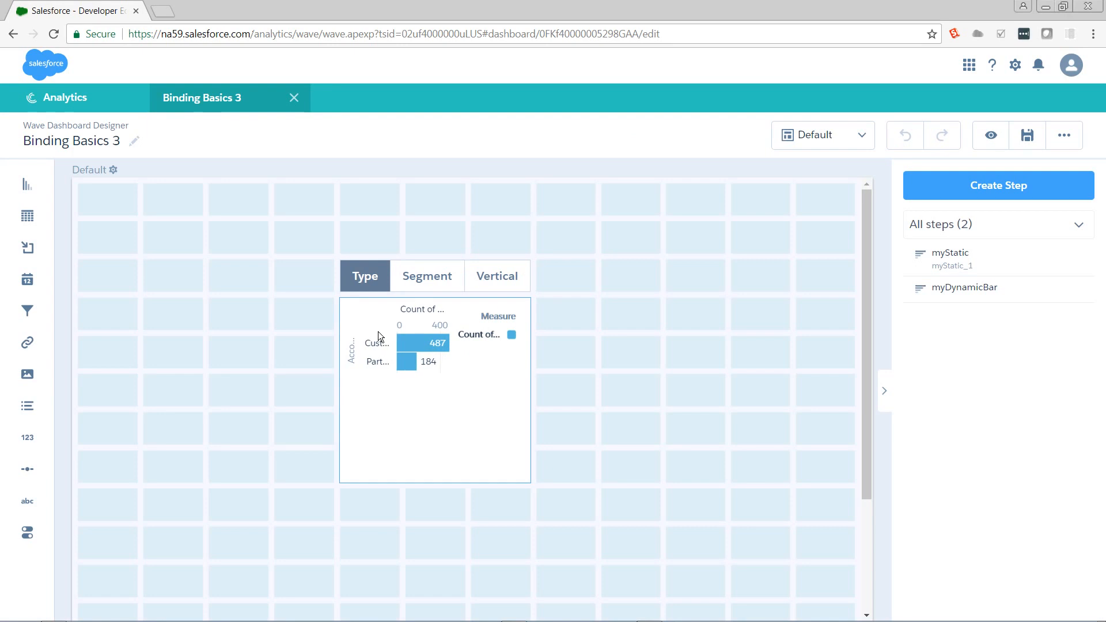
Step: Drag the Type/Segment/Vertical toggle with its Count of Rows chart further left on the canvas
{"action": "left_click", "coordinate": [232, 381]}
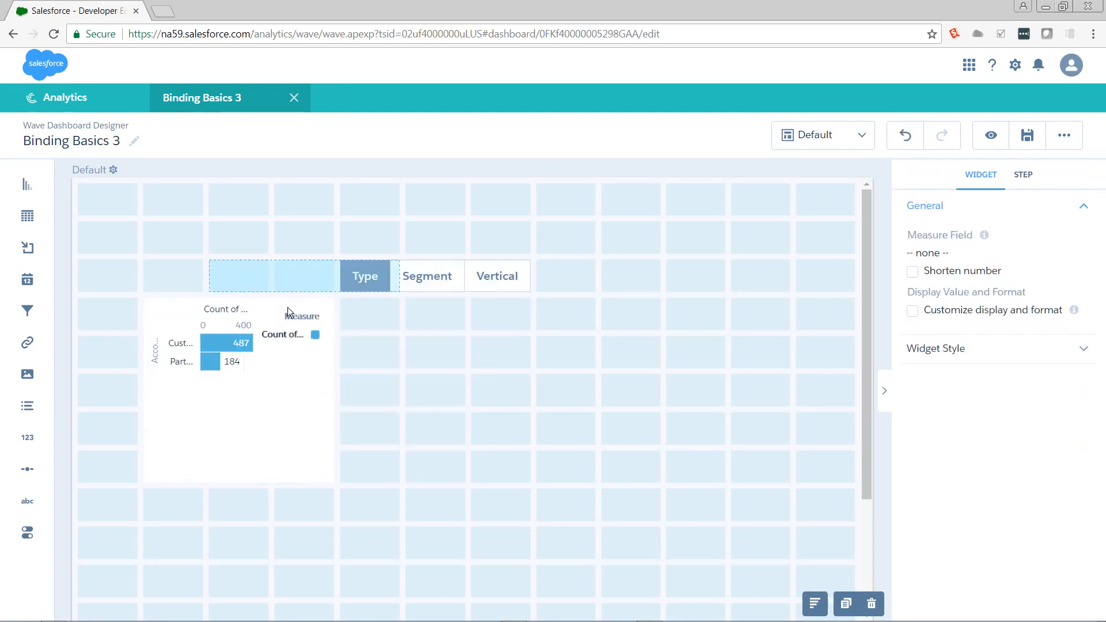
{"action": "left_click", "coordinate": [1022, 174]}
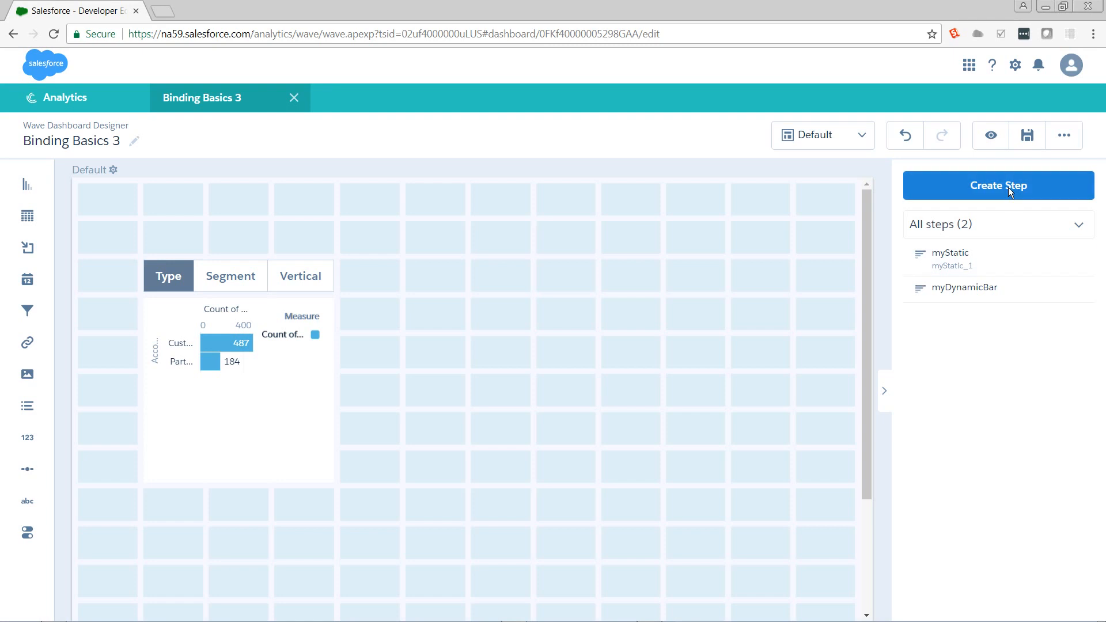
Step: Start a new step on the DTC Opportunity dataset grouped by Industry
{"action": "left_click", "coordinate": [998, 186]}
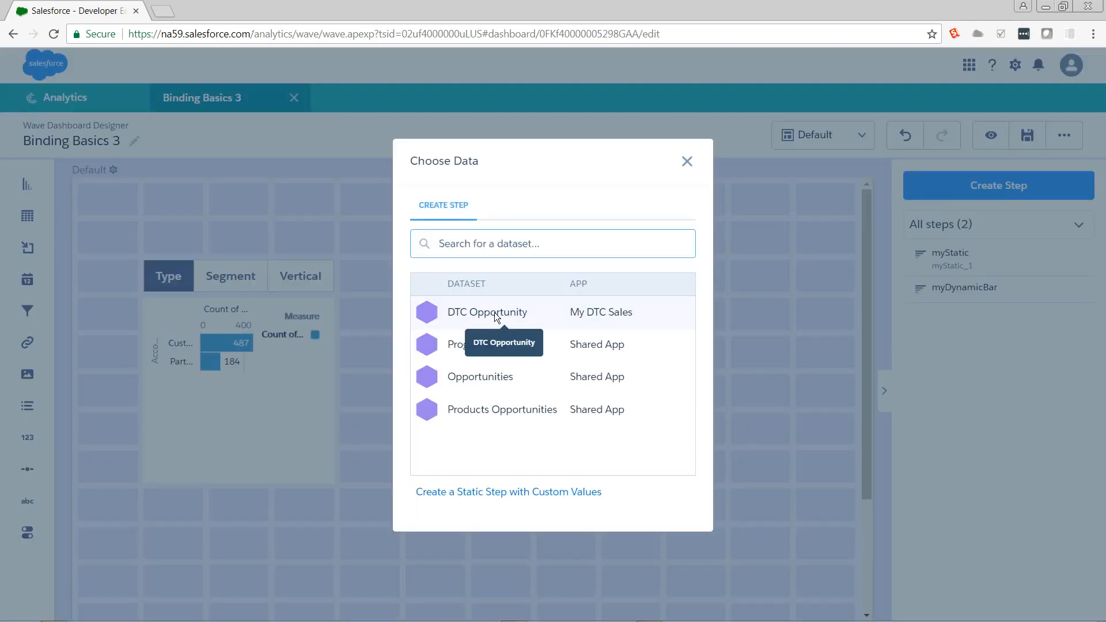
{"action": "left_click", "coordinate": [486, 312]}
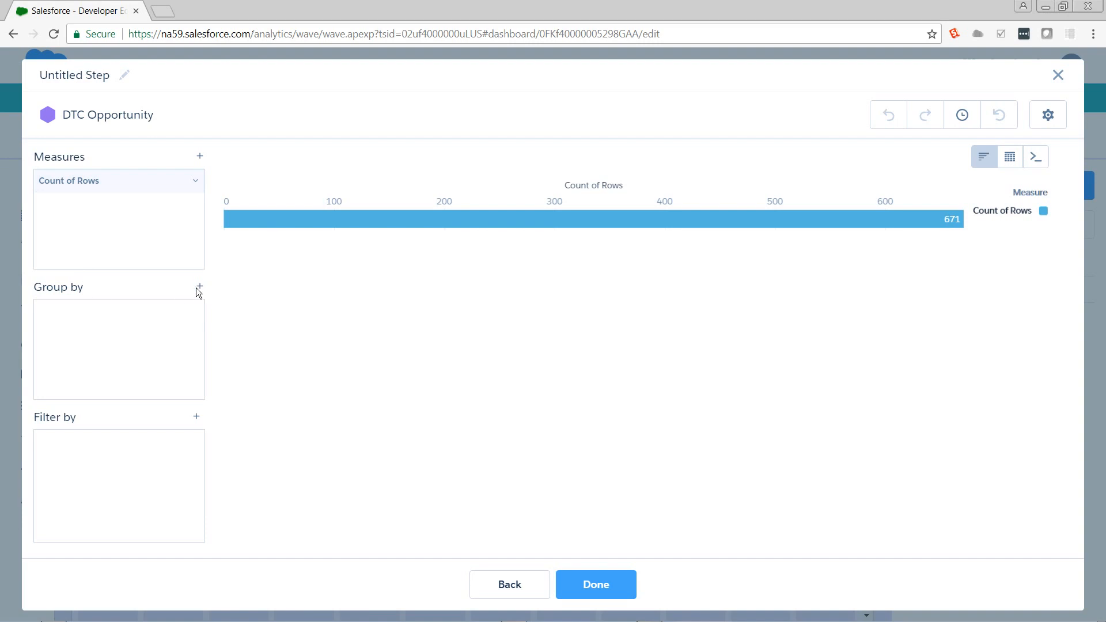
{"action": "left_click", "coordinate": [200, 287]}
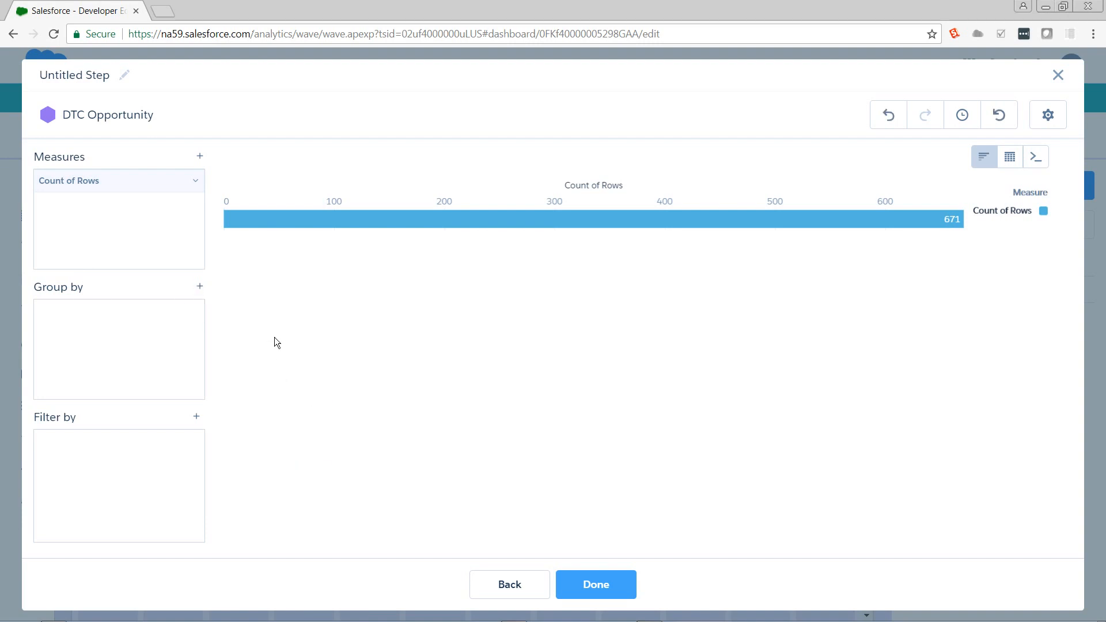
{"action": "left_click", "coordinate": [199, 287]}
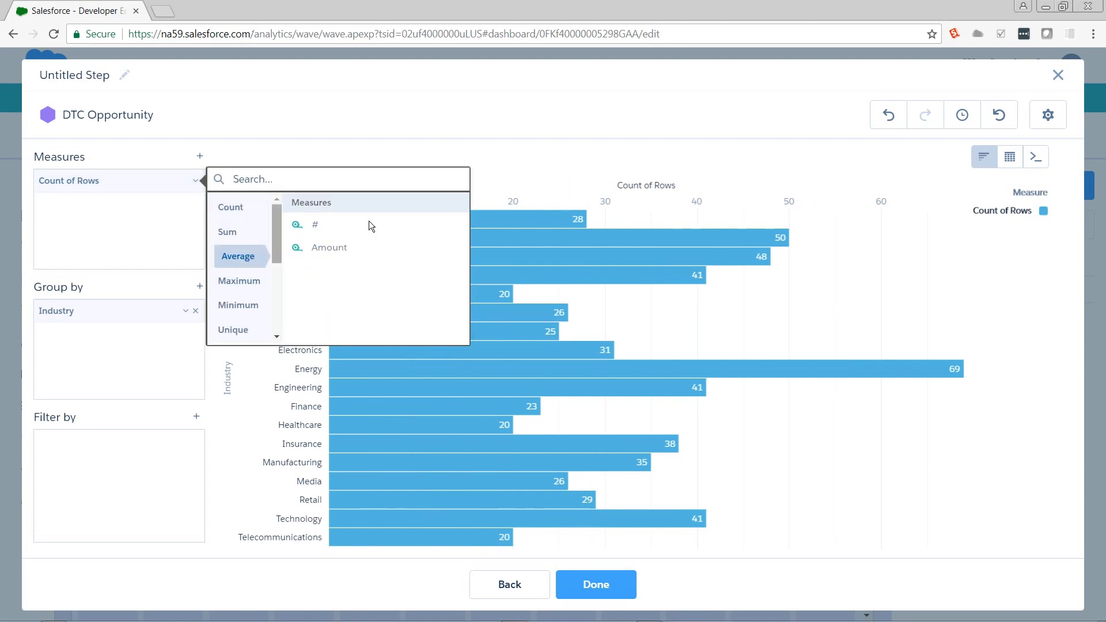
Step: Measure Average of Amount, sort descending, and finish the step to add its chart
{"action": "left_click", "coordinate": [329, 247]}
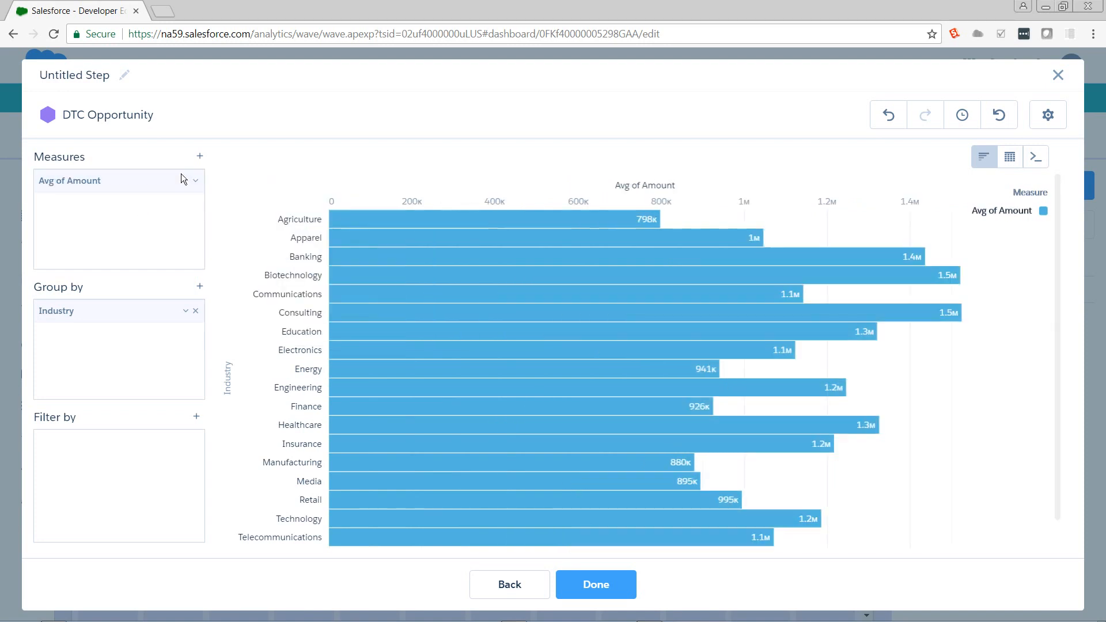
{"action": "left_click", "coordinate": [196, 179]}
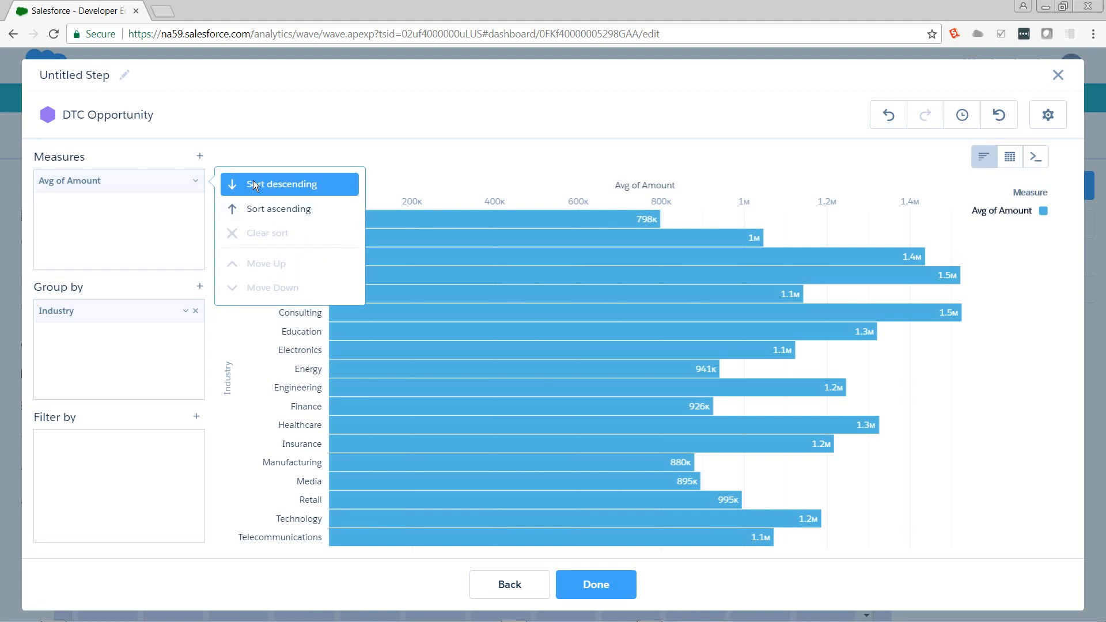
{"action": "left_click", "coordinate": [282, 184]}
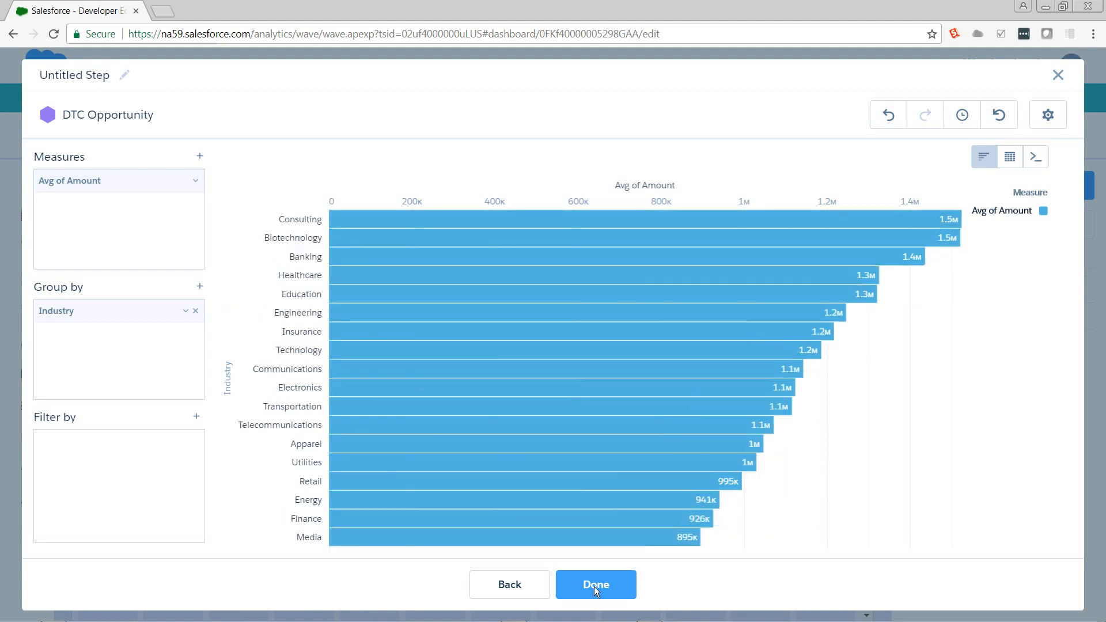
{"action": "left_click", "coordinate": [594, 584]}
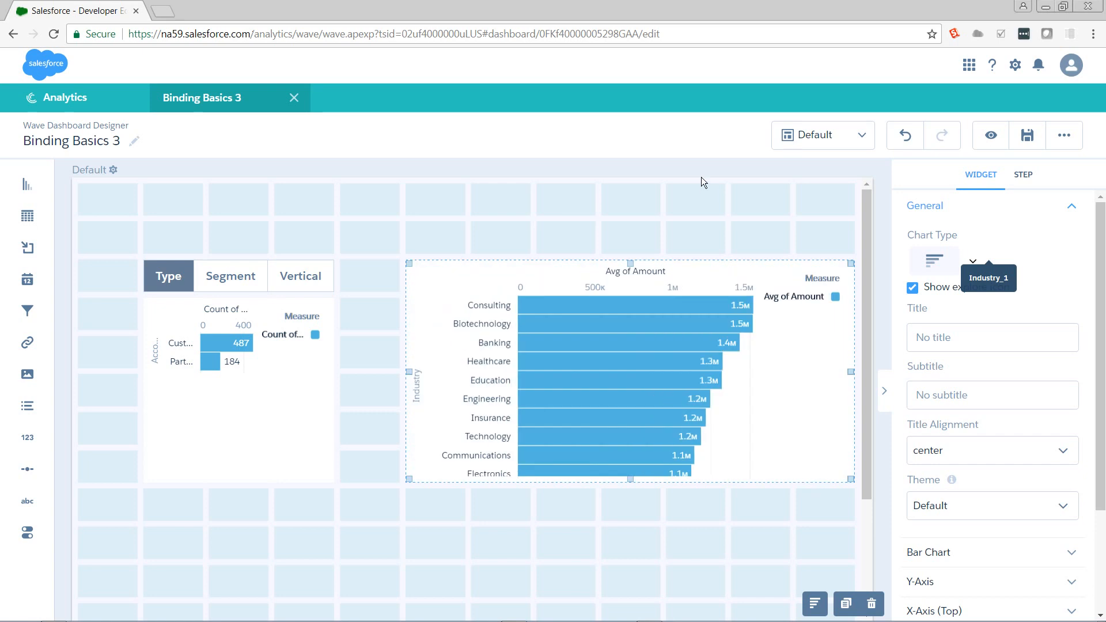
Step: Drop the Industry_1 bar chart right of the toggle chart and deselect it
{"action": "left_click", "coordinate": [1023, 174]}
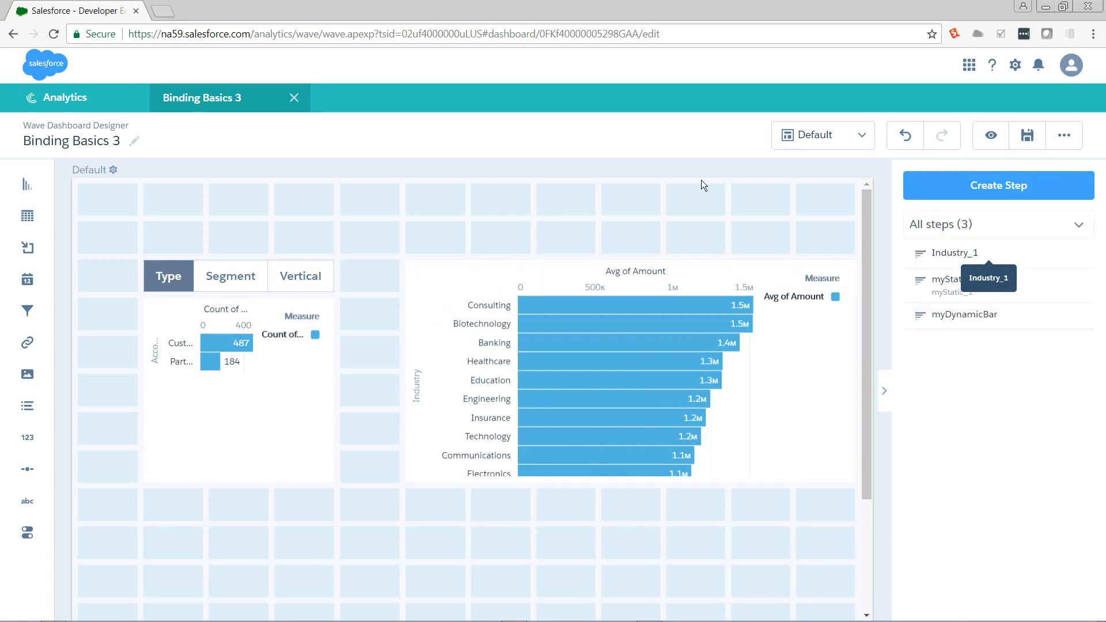
{"action": "mouse_move", "coordinate": [1061, 293]}
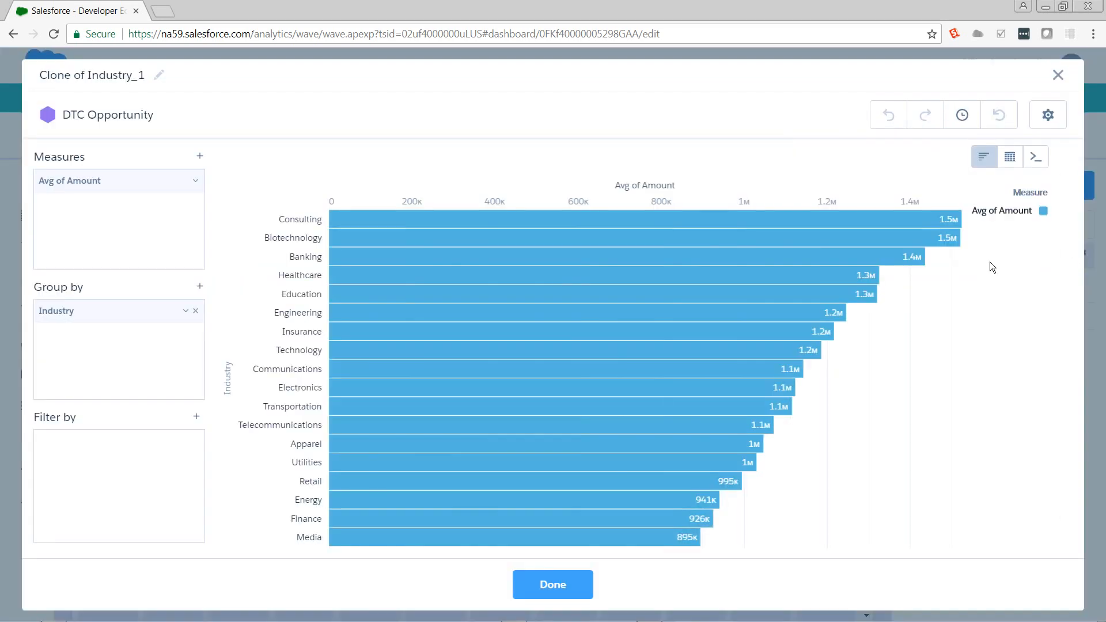
{"action": "mouse_move", "coordinate": [197, 312]}
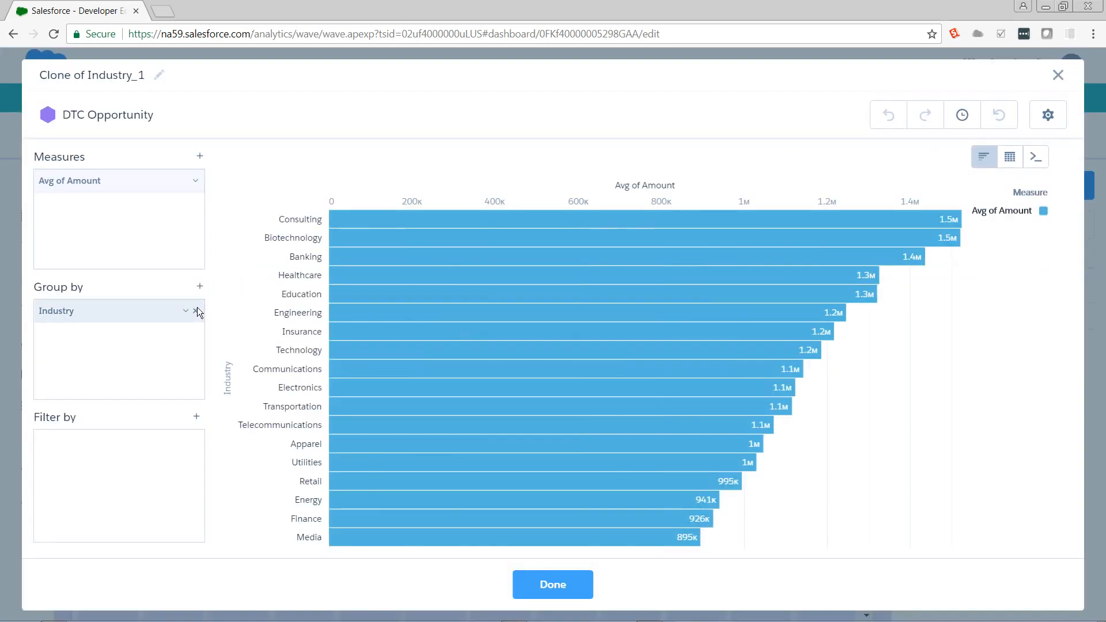
Step: Remove the Industry grouping from the Industry_1 clone and save it as Amount_1
{"action": "left_click", "coordinate": [199, 310]}
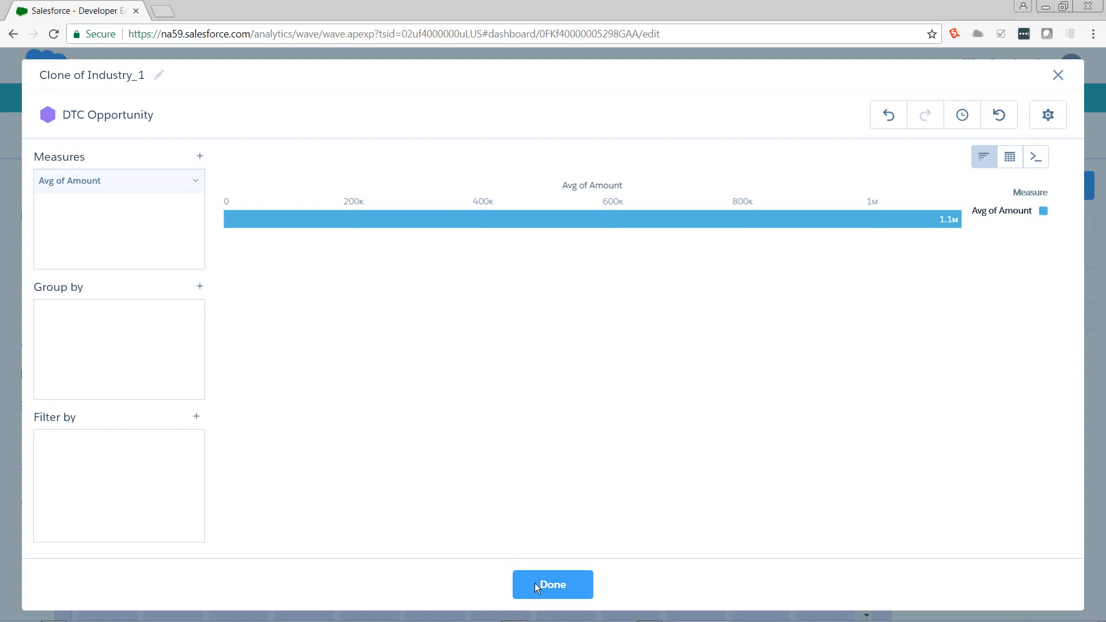
{"action": "left_click", "coordinate": [552, 584]}
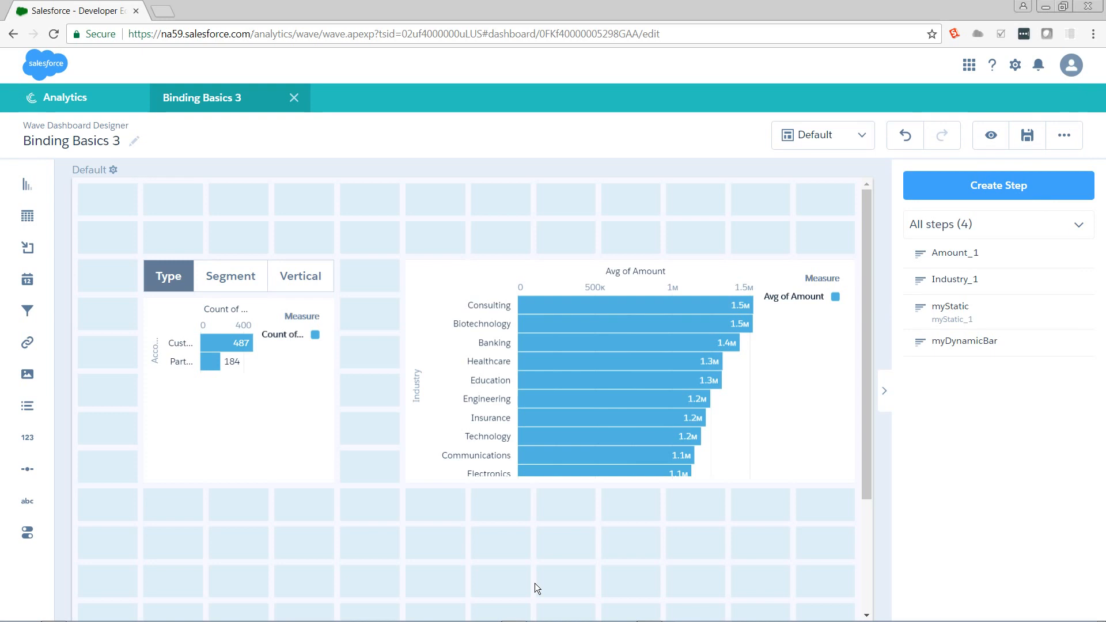
{"action": "mouse_move", "coordinate": [1011, 383]}
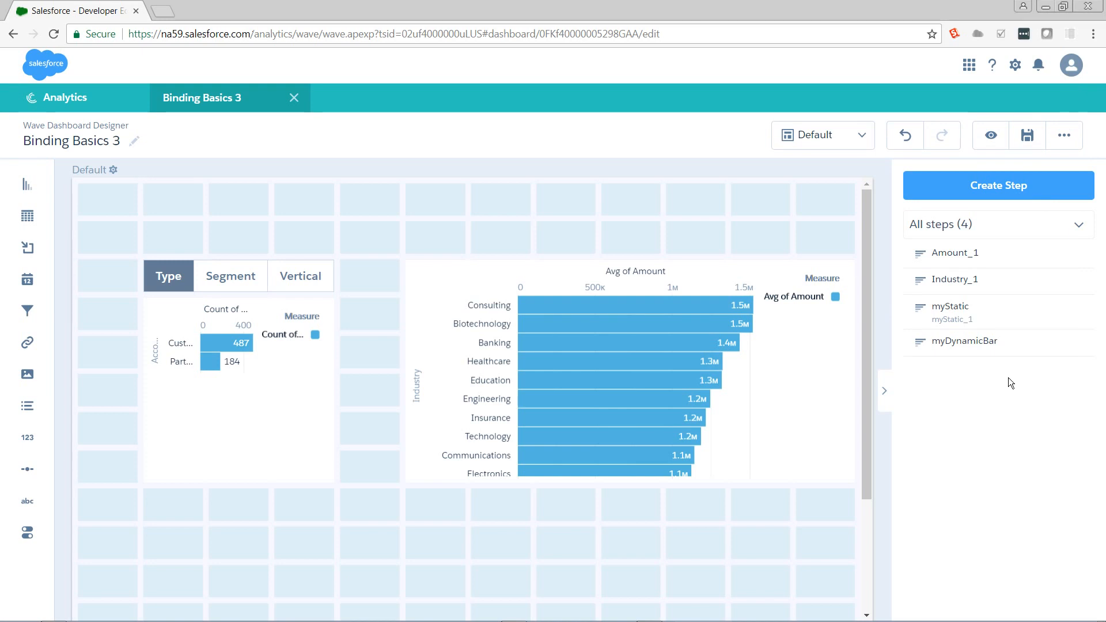
{"action": "mouse_move", "coordinate": [958, 278]}
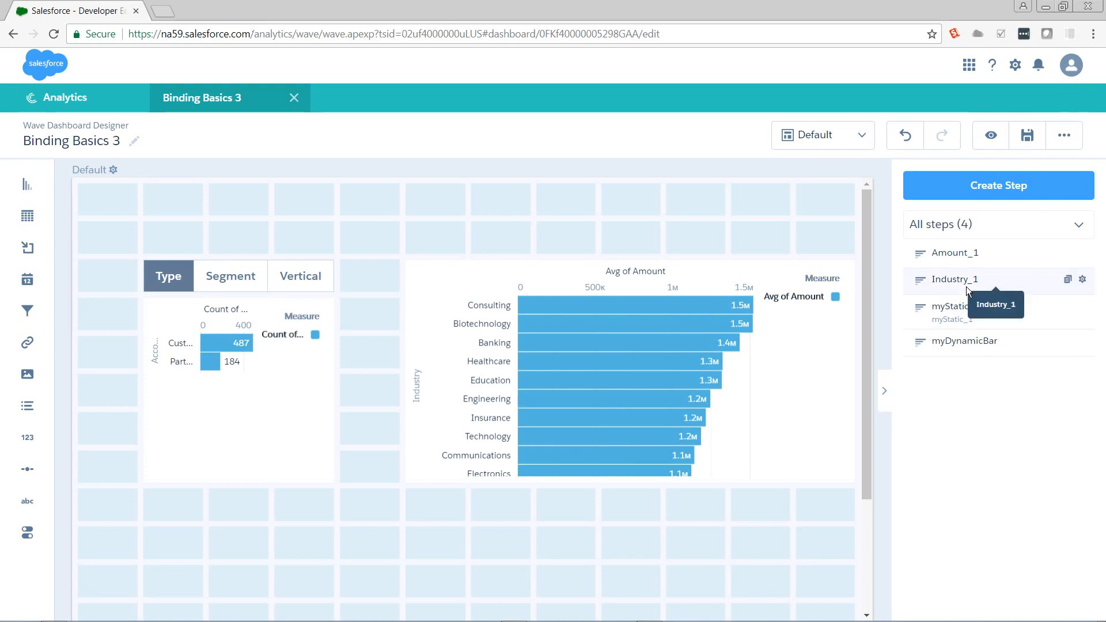
{"action": "mouse_move", "coordinate": [797, 270]}
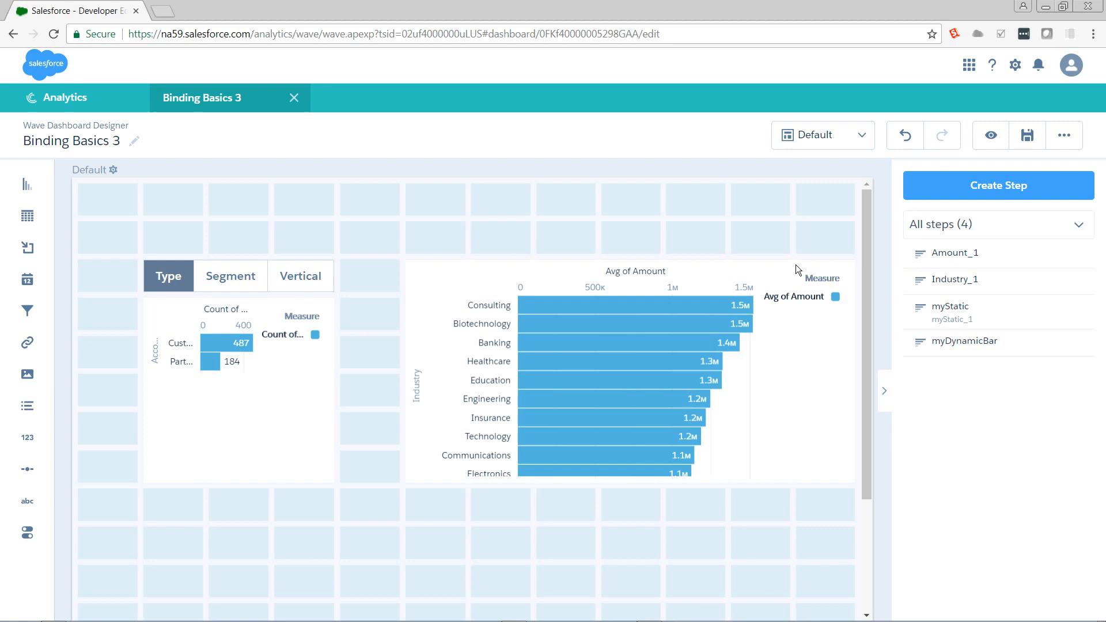
Step: Add an X-Axis (Top) reference line with value 99999 to the Avg of Amount chart
{"action": "left_click", "coordinate": [628, 370]}
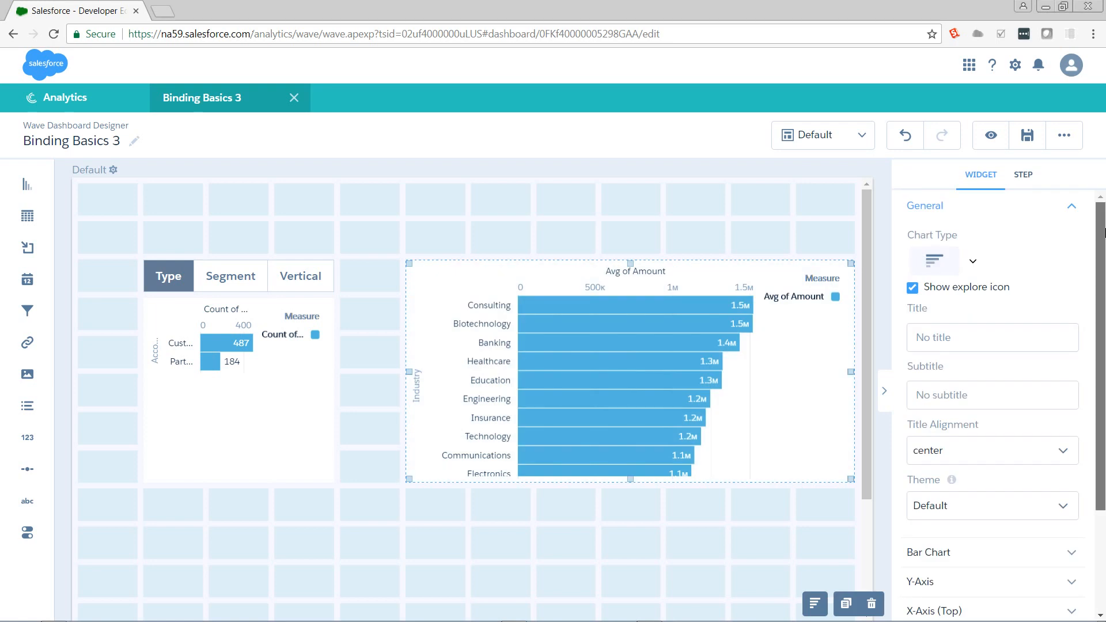
{"action": "scroll", "scroll_direction": "down", "scroll_amount": 3}
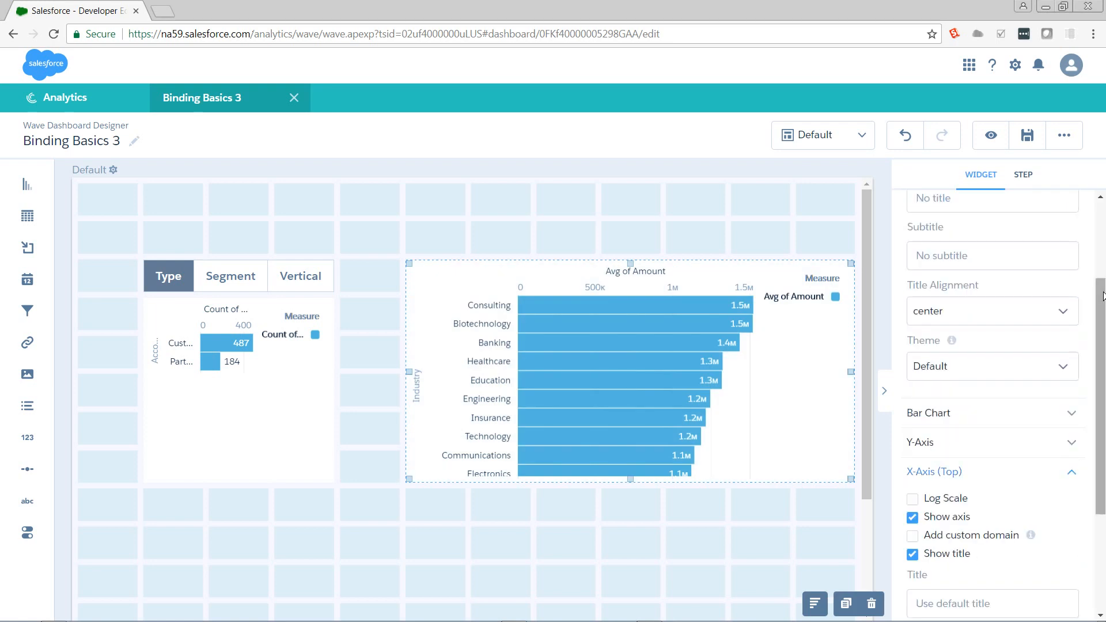
{"action": "scroll", "scroll_direction": "down", "scroll_amount": 3}
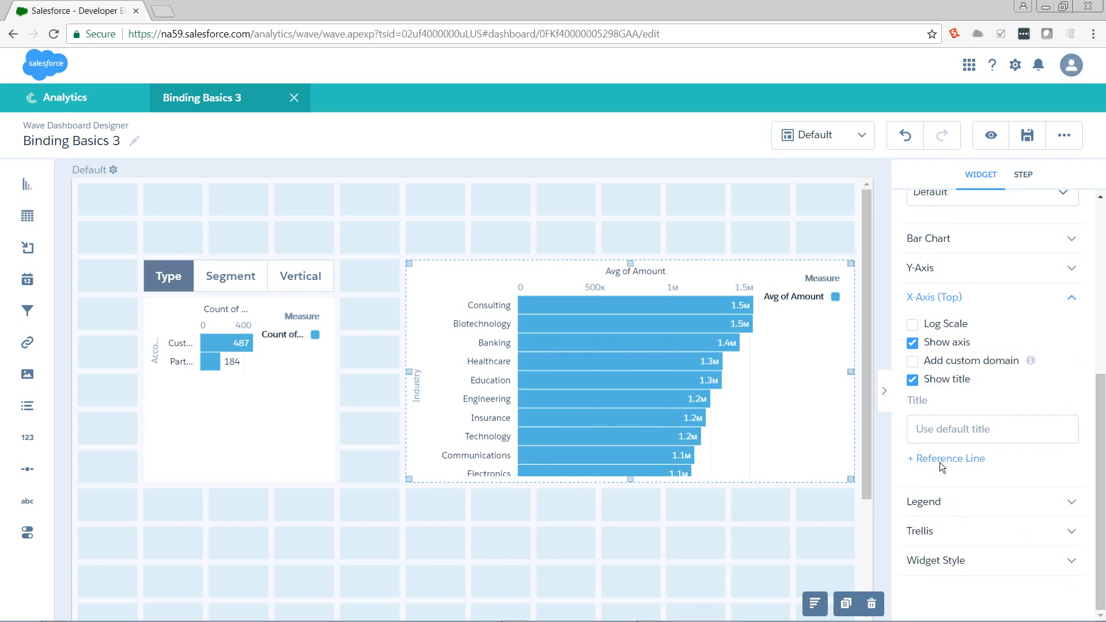
{"action": "left_click", "coordinate": [951, 458]}
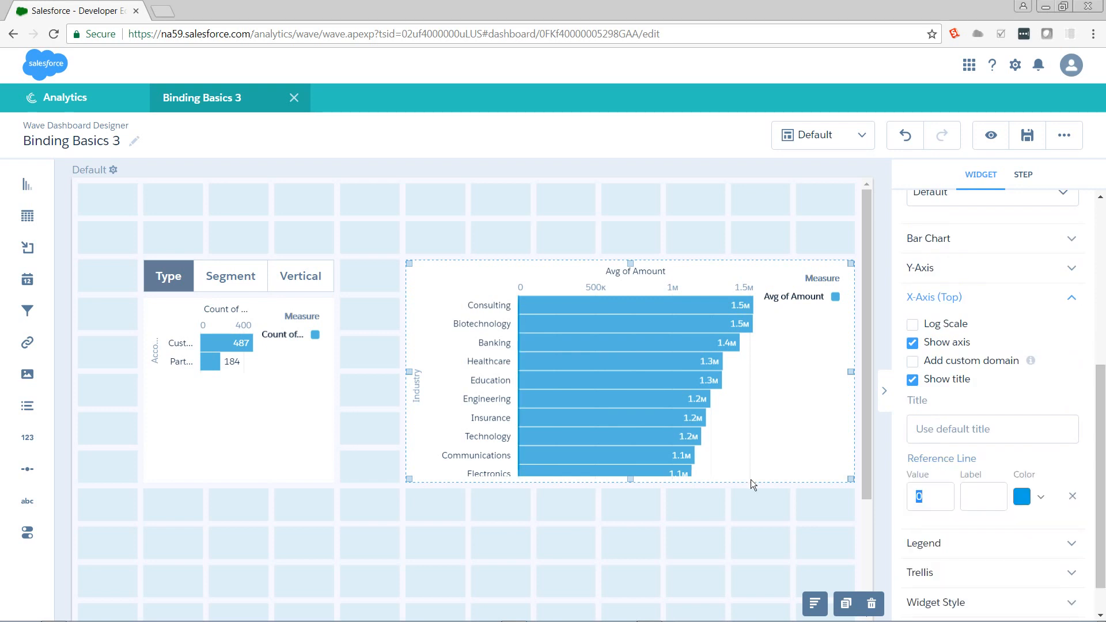
{"action": "type", "text": "99999"}
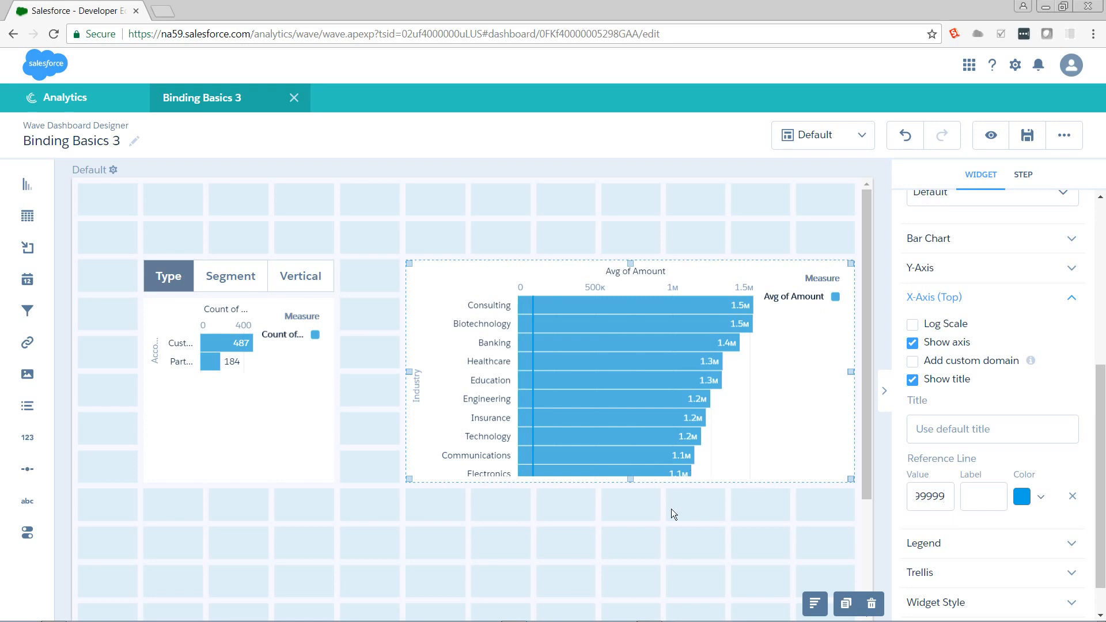
{"action": "left_click", "coordinate": [1022, 174]}
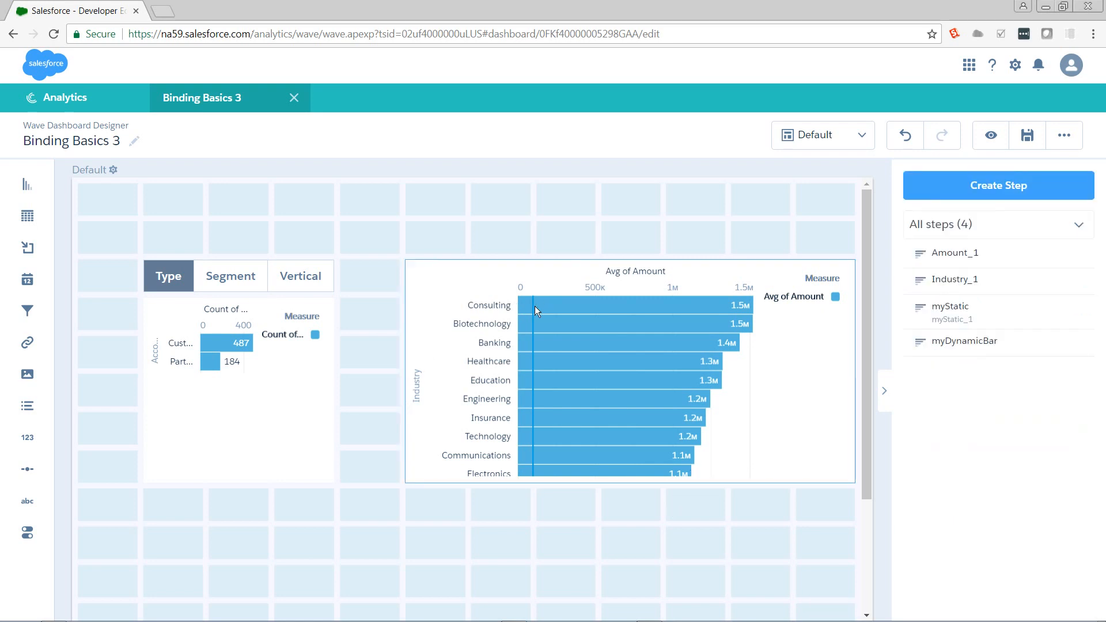
{"action": "mouse_move", "coordinate": [545, 259]}
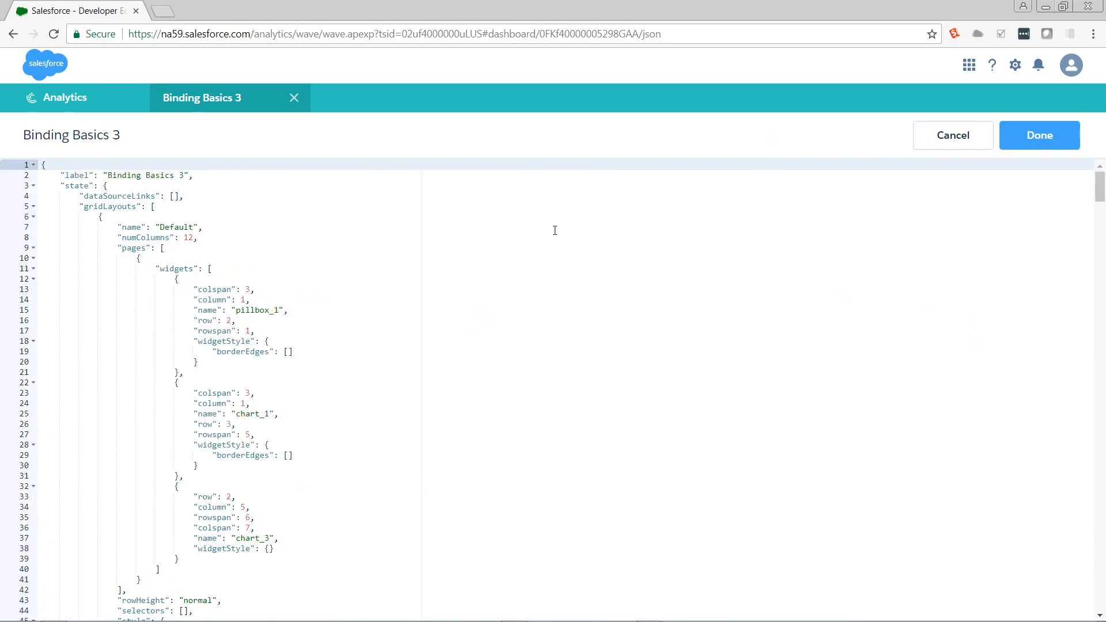
Step: Search the dashboard JSON for 99999 to locate the referenceLine block in measureAxis1
{"action": "key", "text": "ctrl+f"}
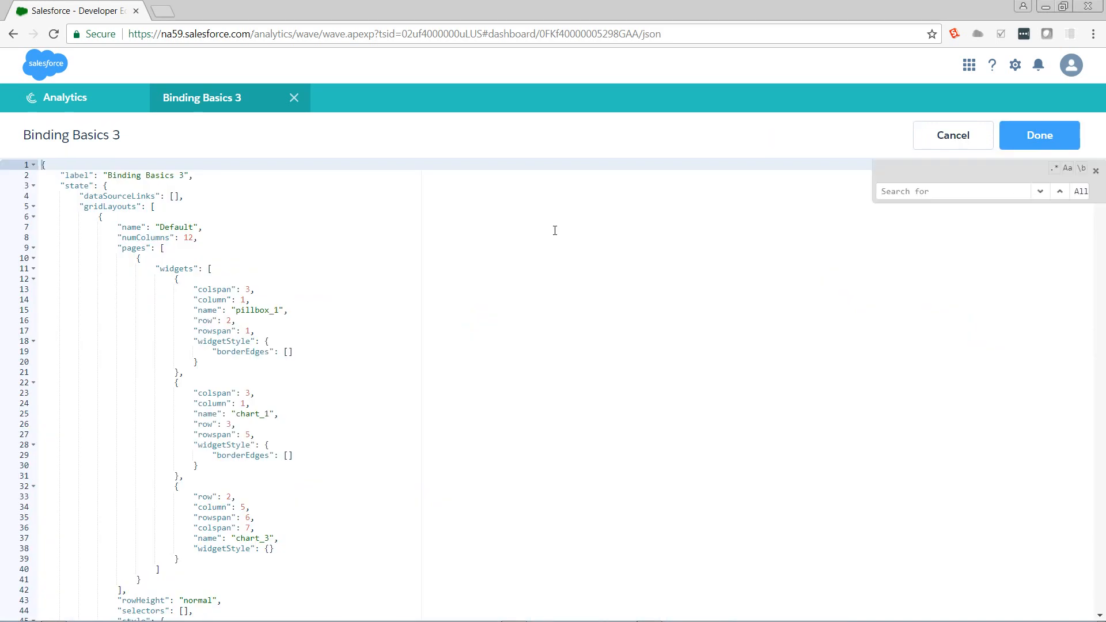
{"action": "type", "text": "999"}
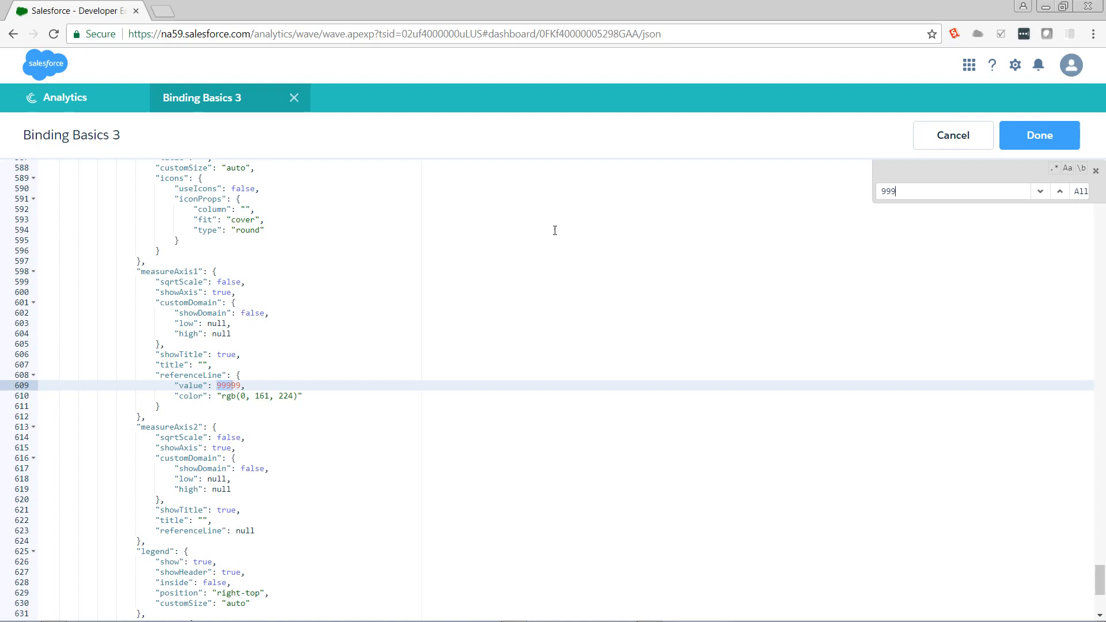
{"action": "type", "text": "99"}
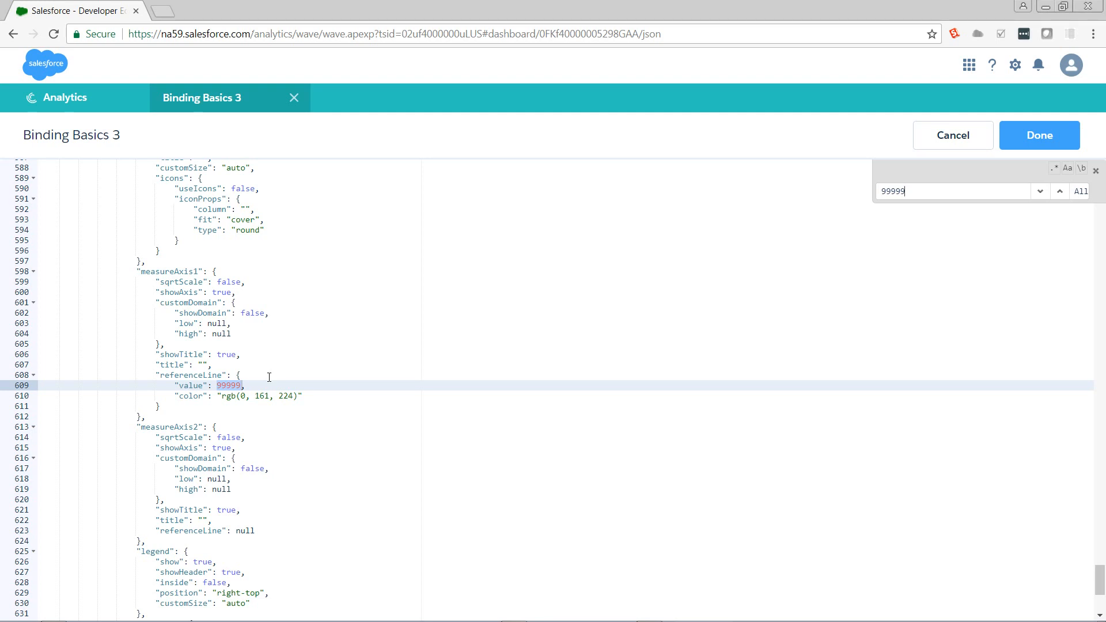
{"action": "mouse_move", "coordinate": [1039, 134]}
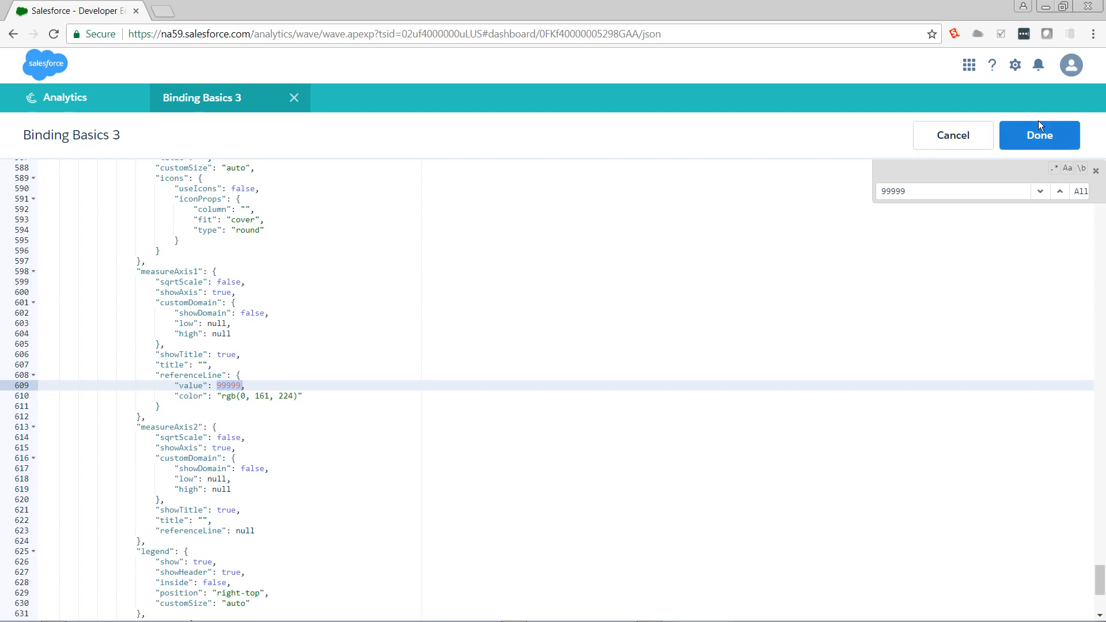
Step: Return from JSON and enter 'Ref' in the reference line's Label field under X-Axis (Top)
{"action": "left_click", "coordinate": [1038, 135]}
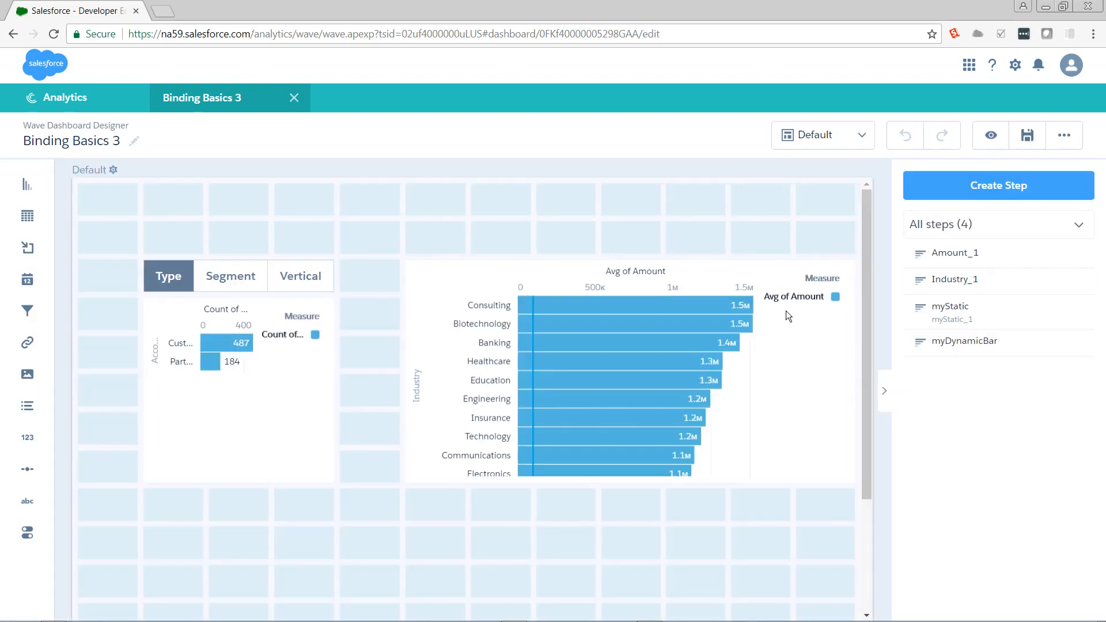
{"action": "left_click", "coordinate": [628, 366]}
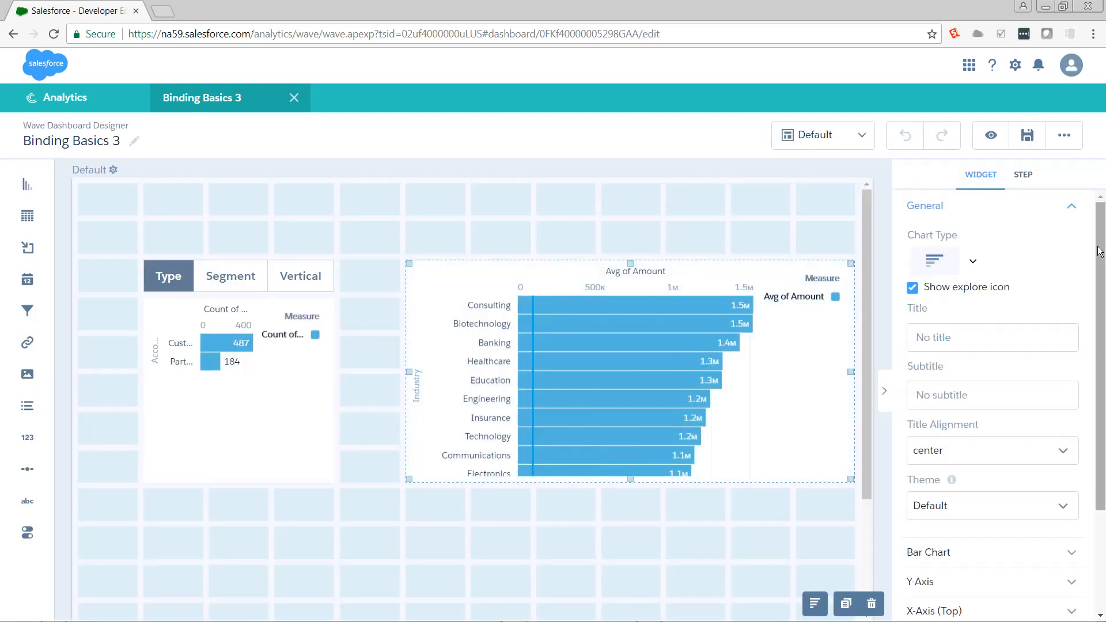
{"action": "scroll", "scroll_direction": "down", "scroll_amount": 3}
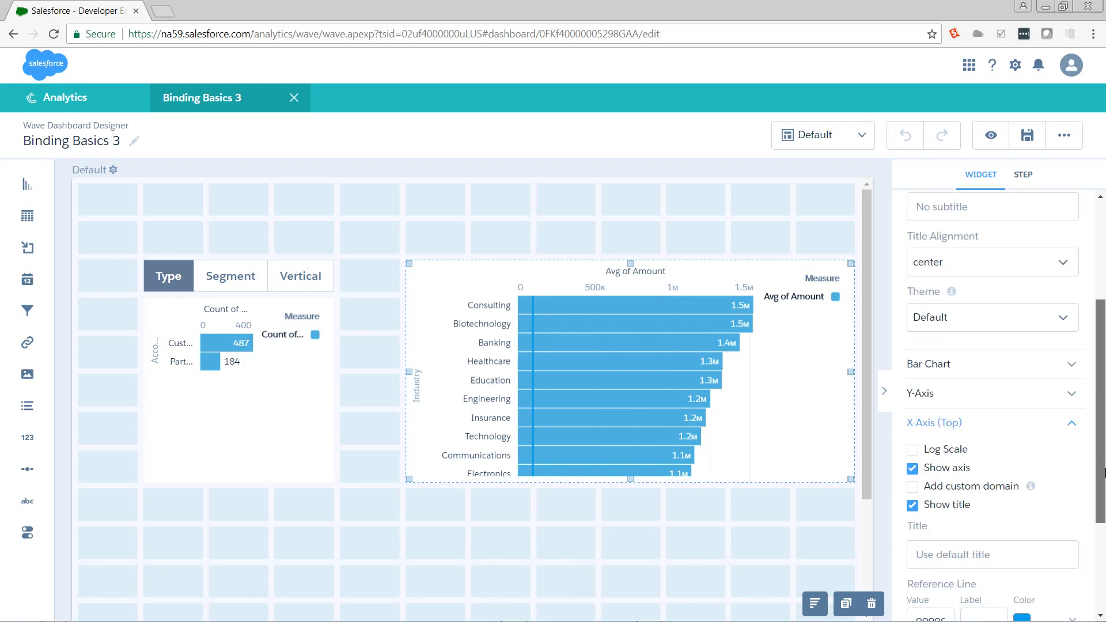
{"action": "scroll", "scroll_direction": "down", "scroll_amount": 3}
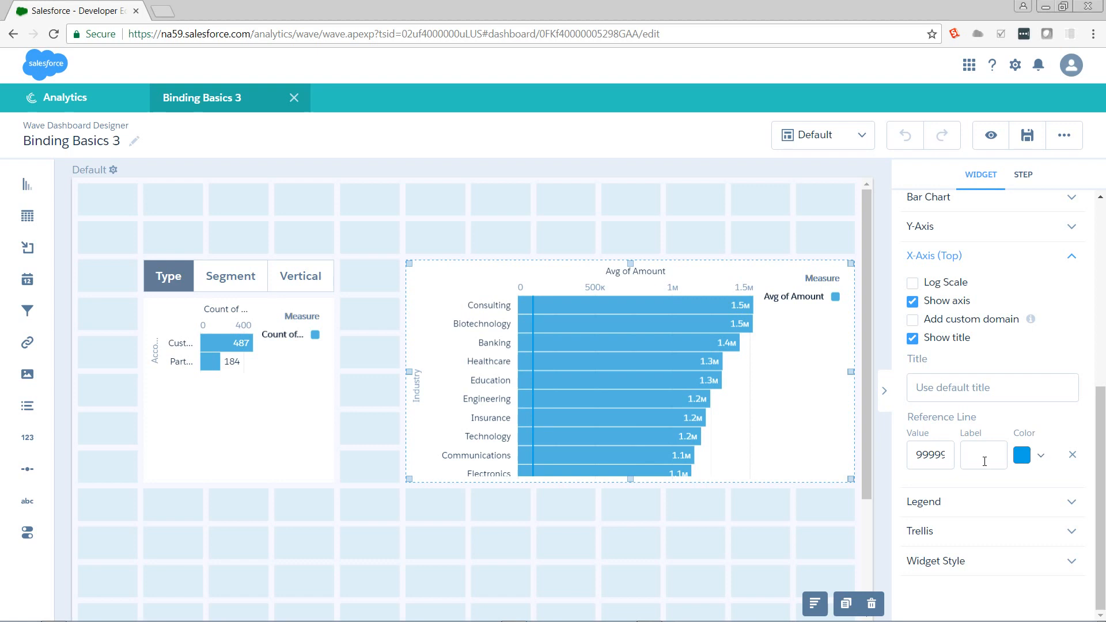
{"action": "type", "text": "Ref Line\""}
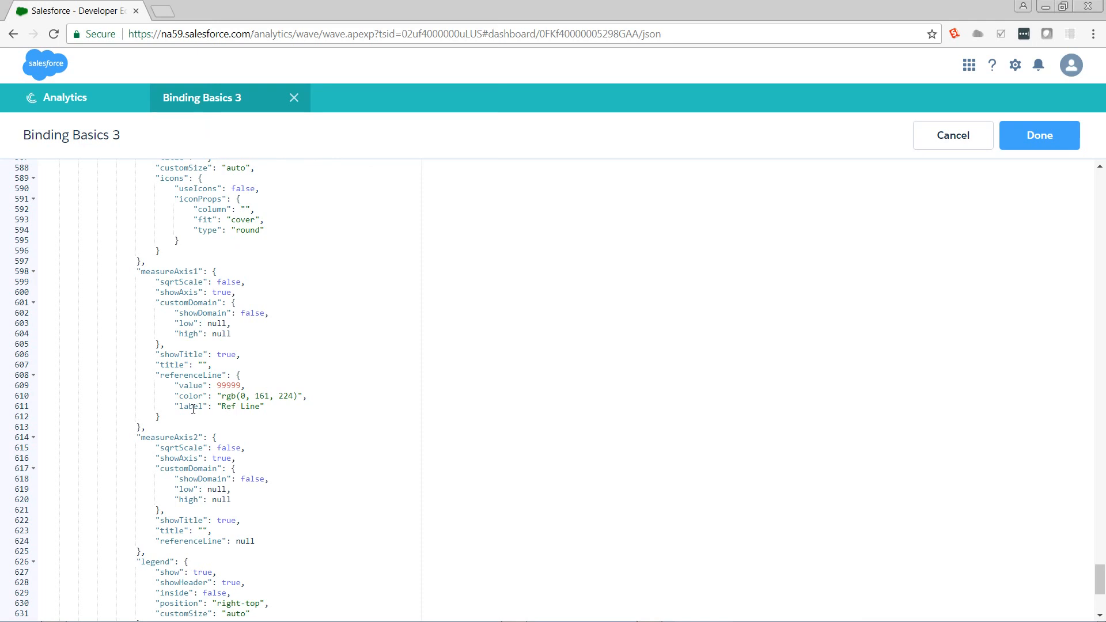
{"action": "double_click", "coordinate": [188, 407]}
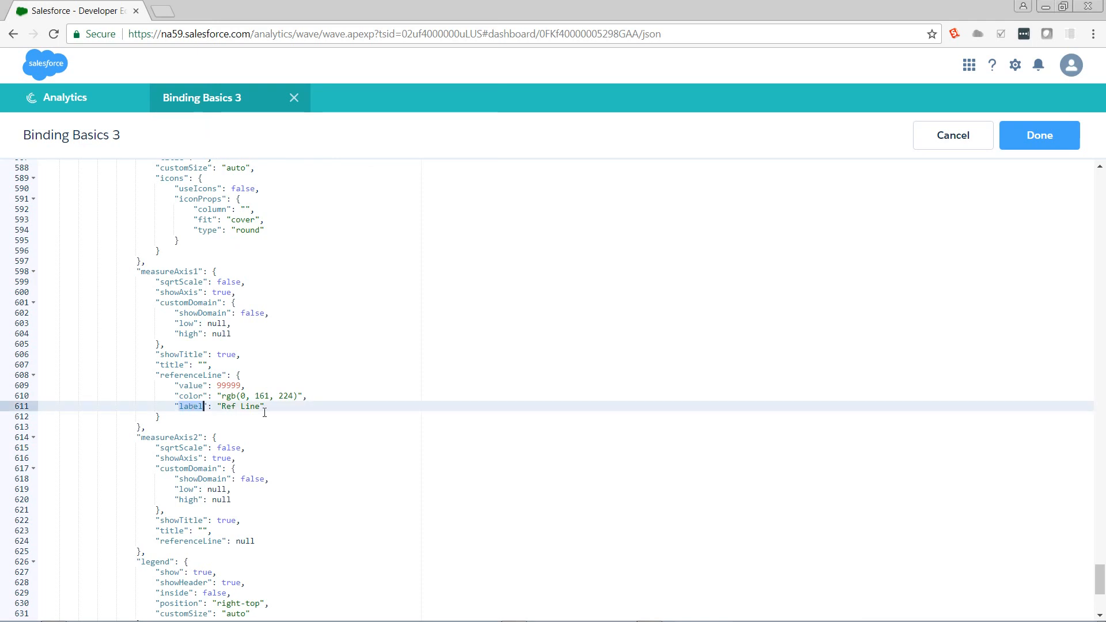
{"action": "left_click", "coordinate": [409, 416]}
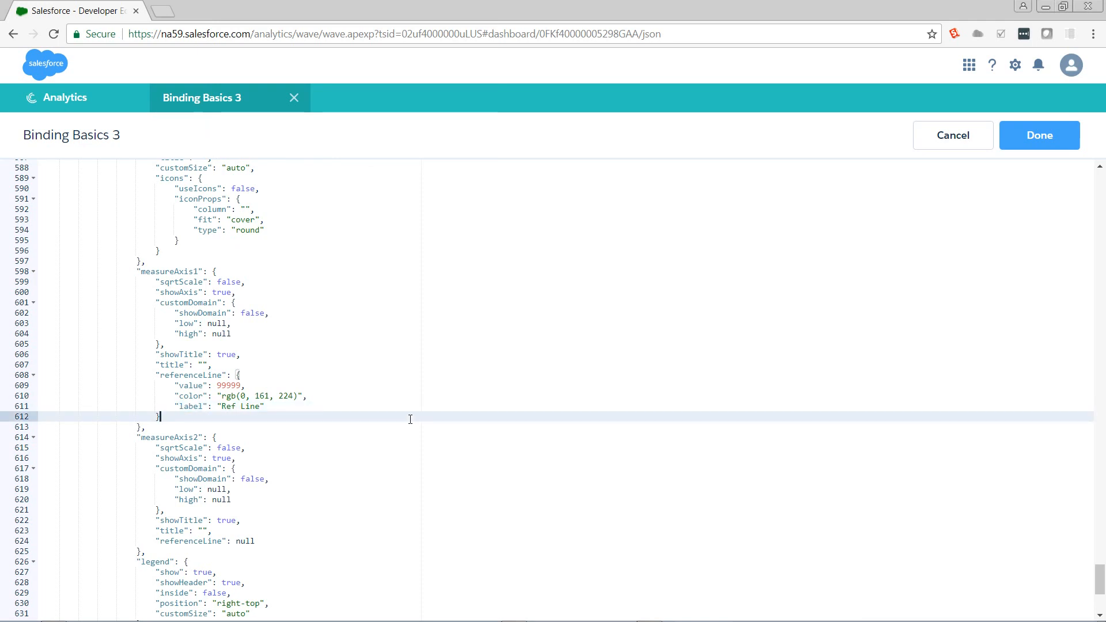
{"action": "mouse_move", "coordinate": [256, 386]}
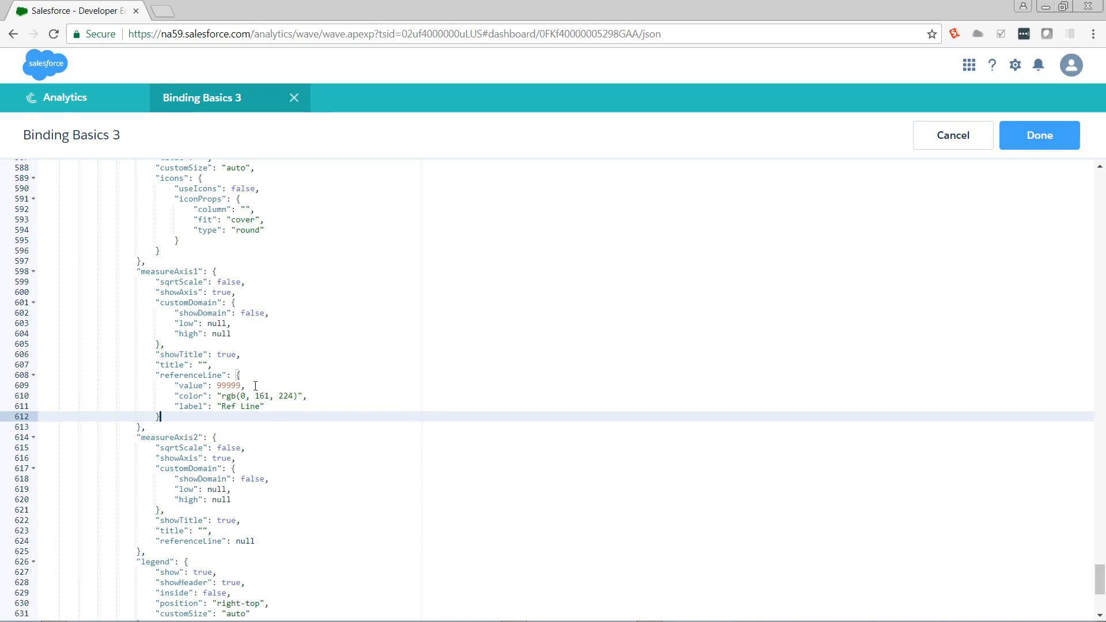
{"action": "mouse_move", "coordinate": [379, 387]}
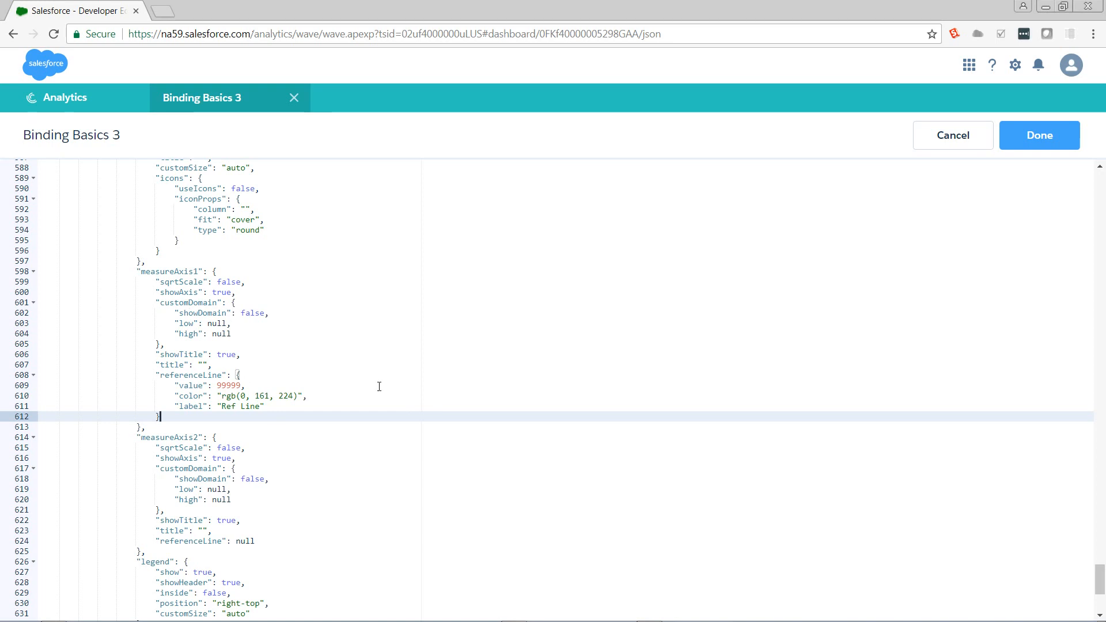
{"action": "mouse_move", "coordinate": [470, 370]}
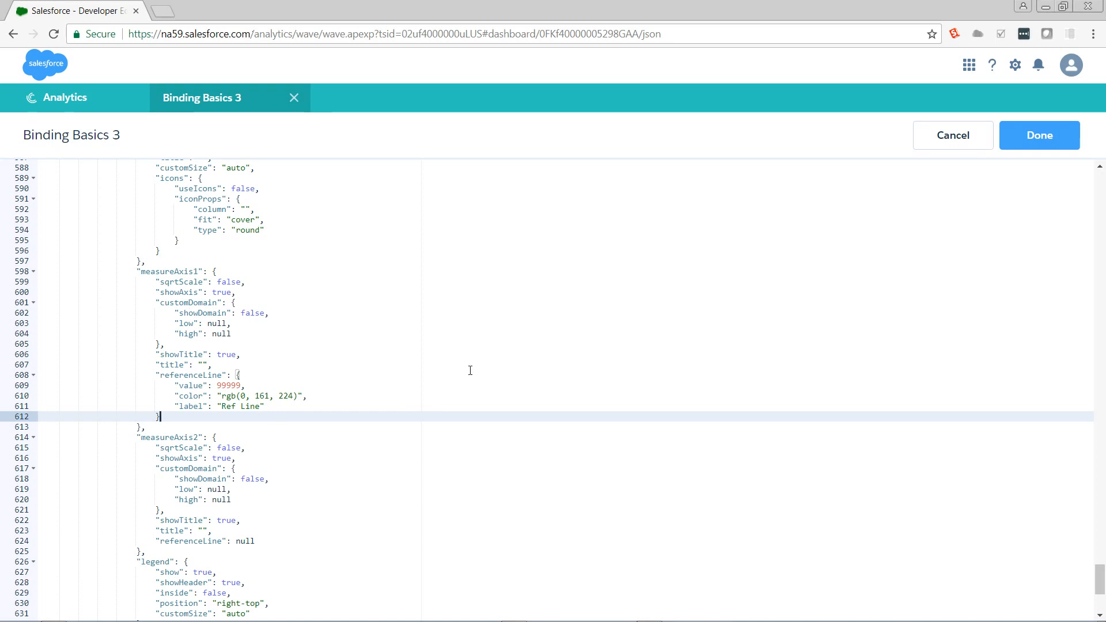
{"action": "left_click", "coordinate": [1038, 135]}
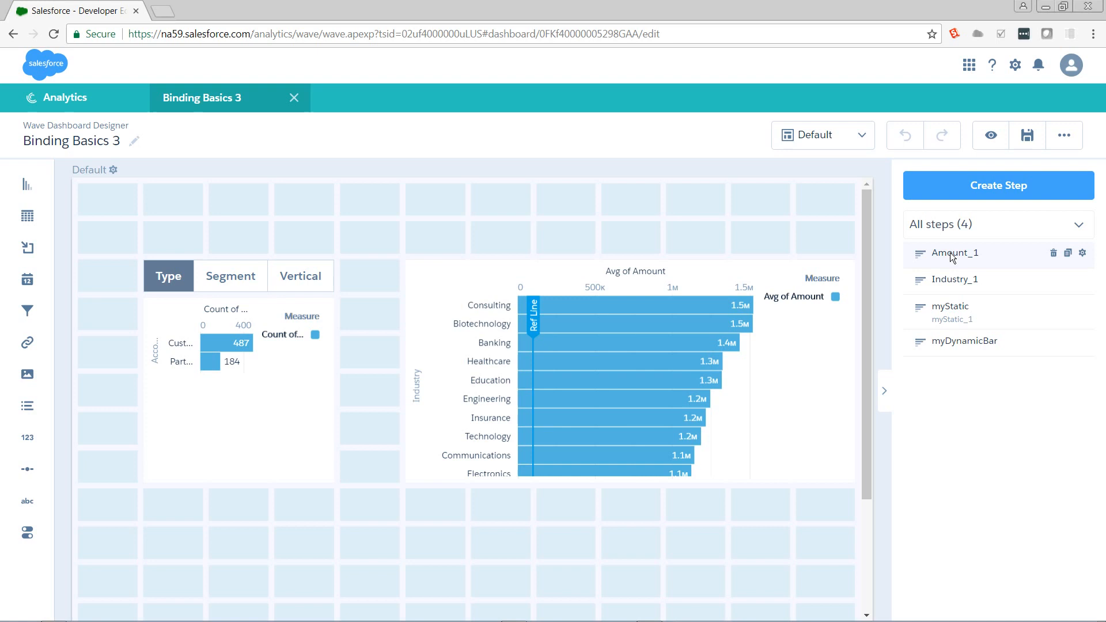
{"action": "mouse_move", "coordinate": [995, 279]}
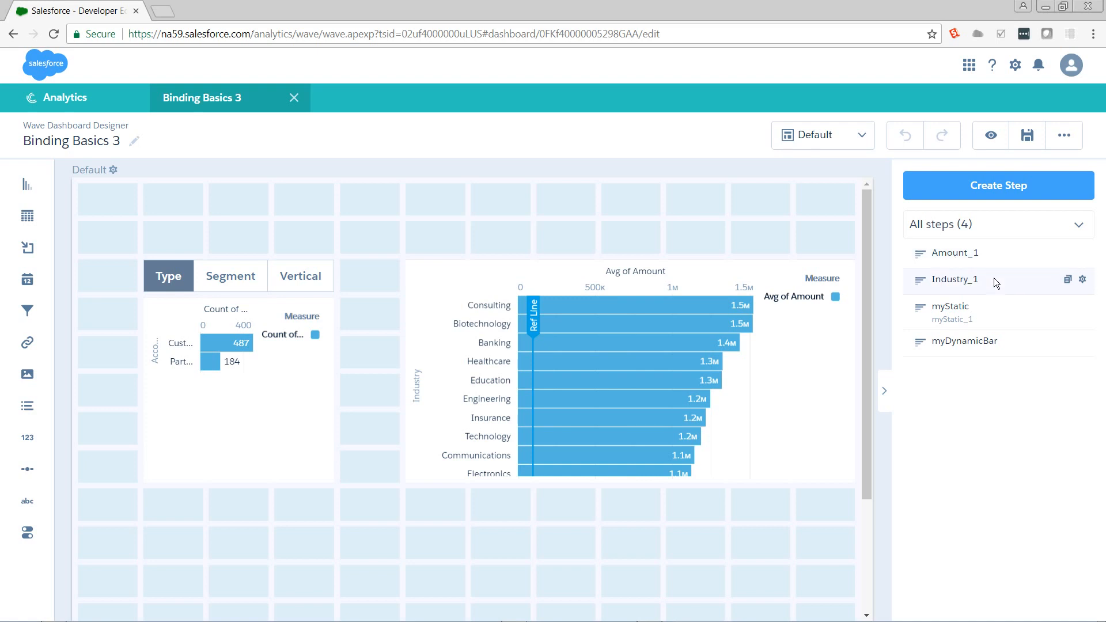
{"action": "mouse_move", "coordinate": [766, 227]}
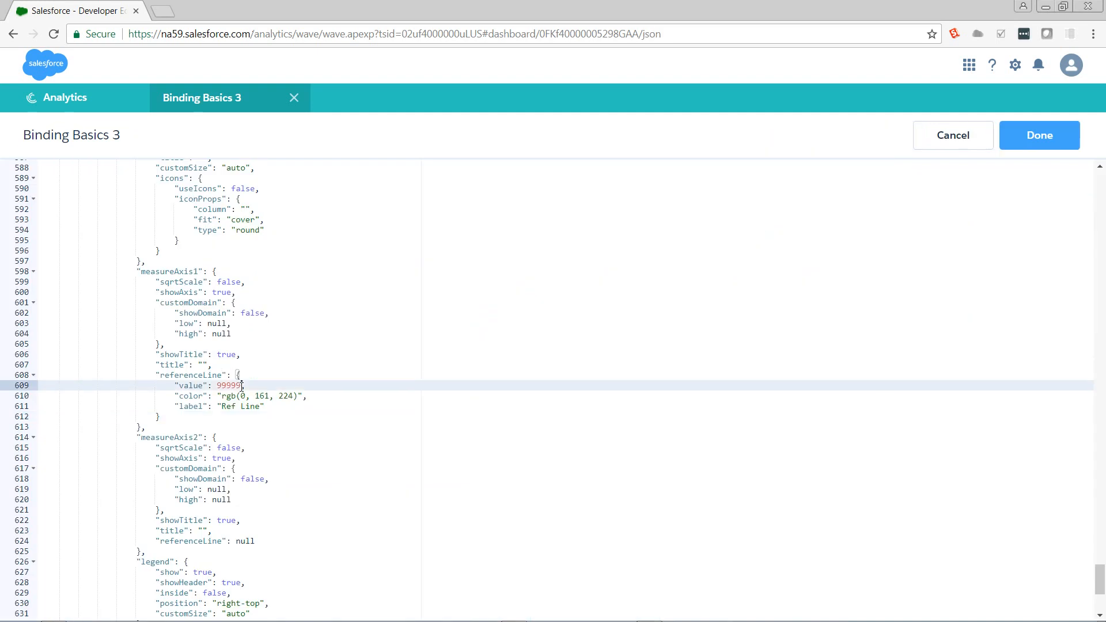
Step: Replace the reference line value with the binding "{{column(Amount_1,[\"avg_Amount\"])}}"
{"action": "key", "text": "Backspace"}
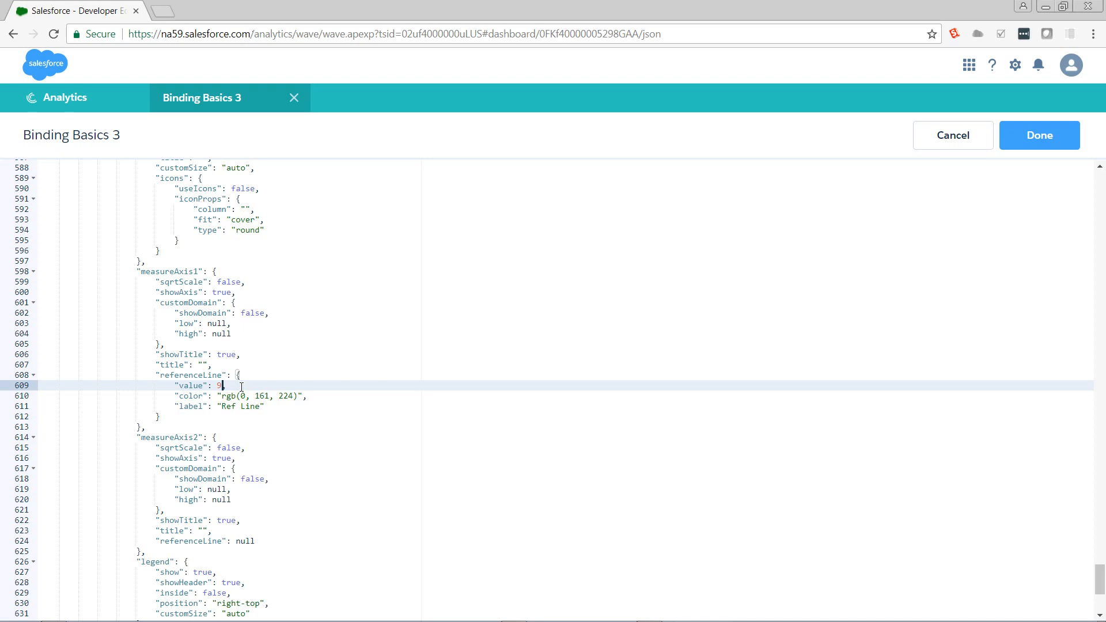
{"action": "key", "text": "Backspace"}
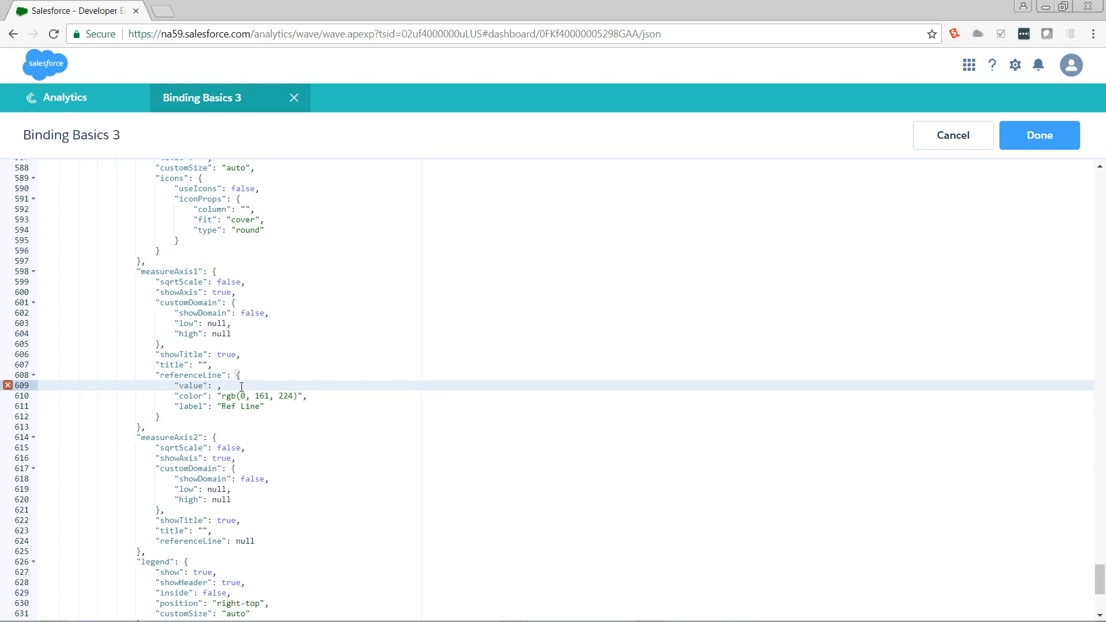
{"action": "type", "text": "\"\""}
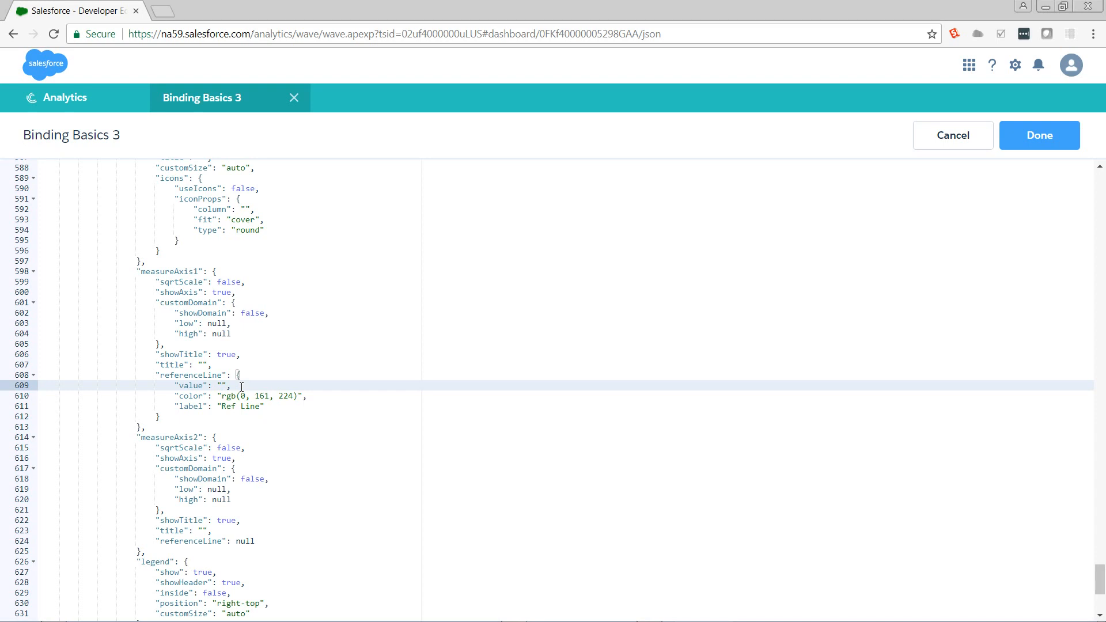
{"action": "type", "text": "{{}}"}
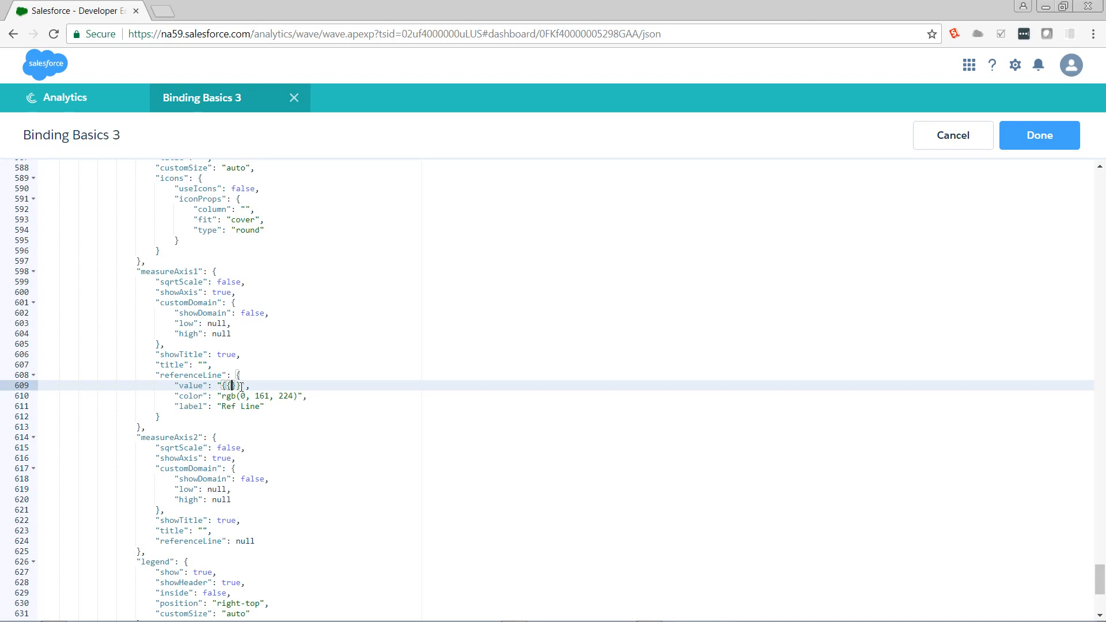
{"action": "type", "text": "column"}
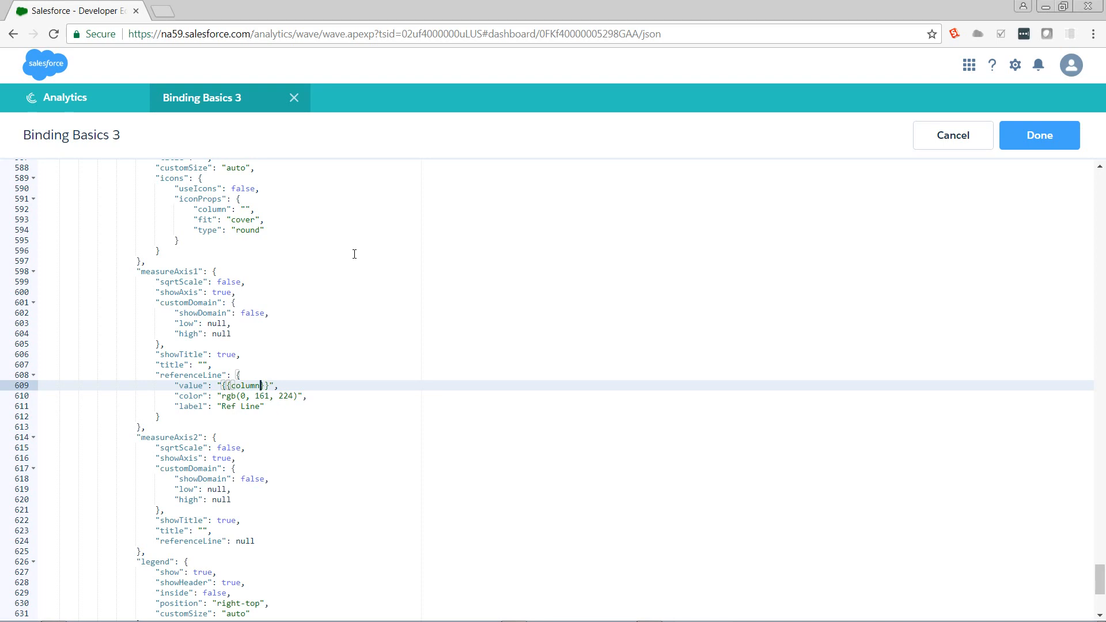
{"action": "type", "text": "()"}
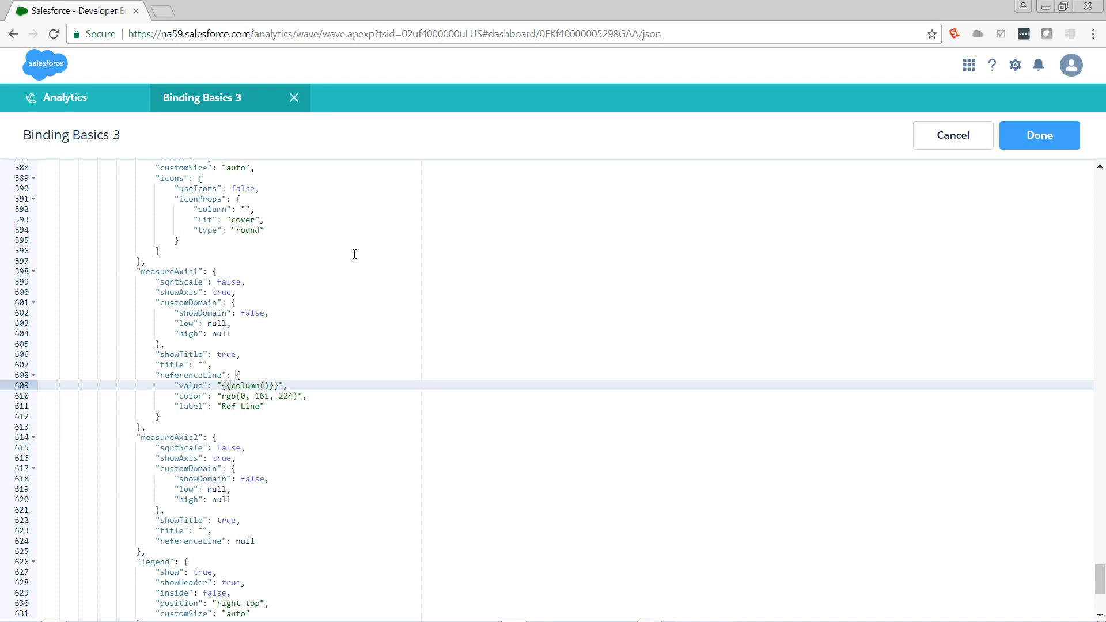
{"action": "type", "text": "A"}
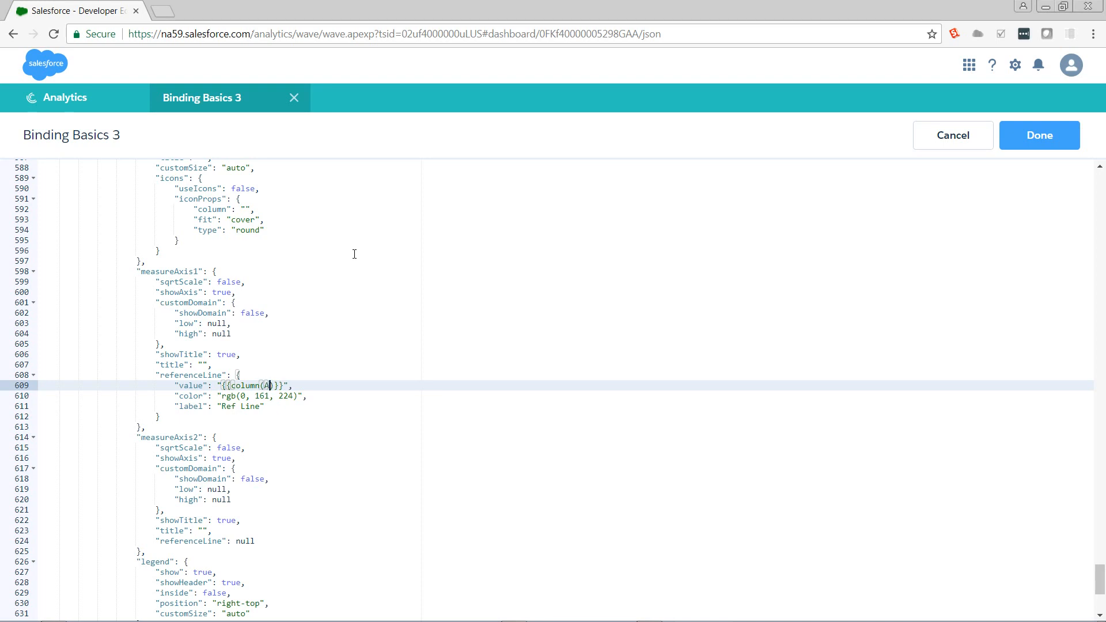
{"action": "type", "text": "Amount_1,["}
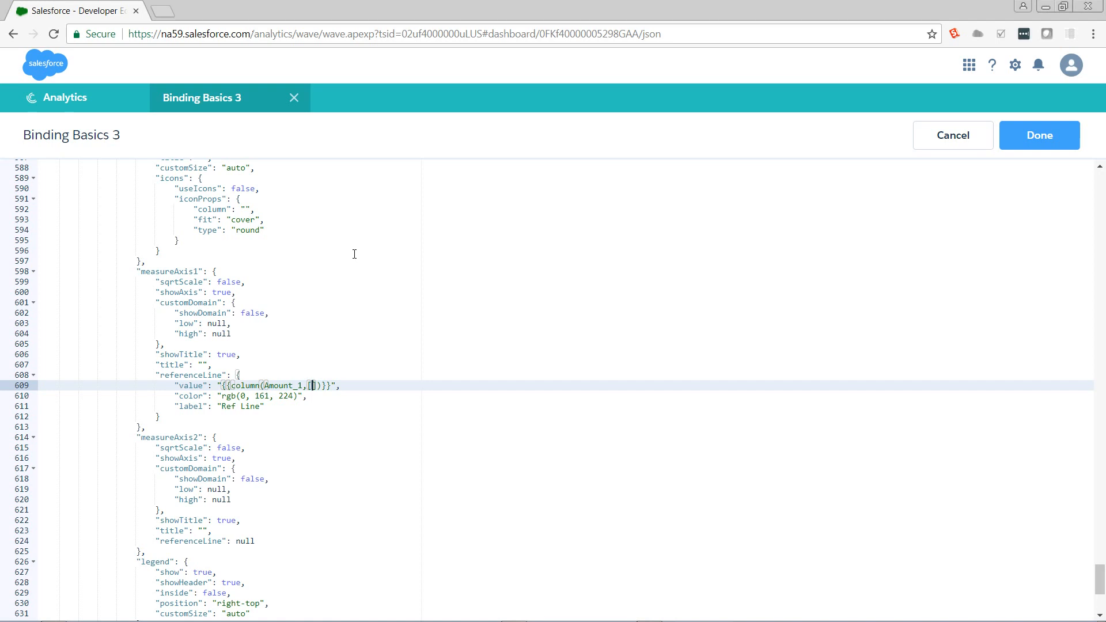
{"action": "type", "text": "\\\"\\"}
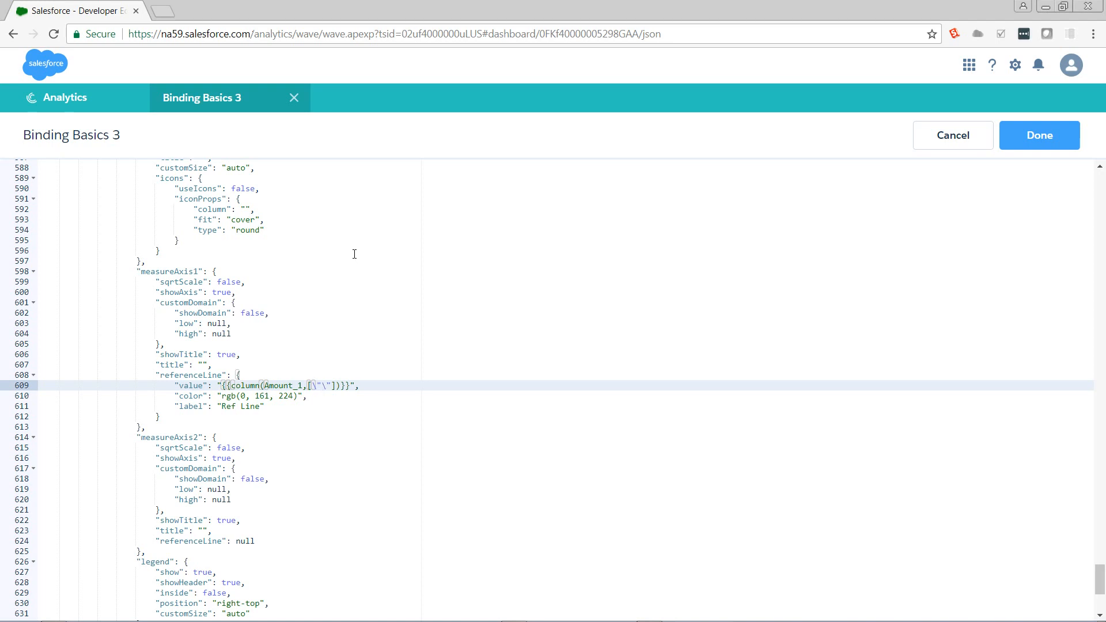
{"action": "type", "text": "avg_Amount"}
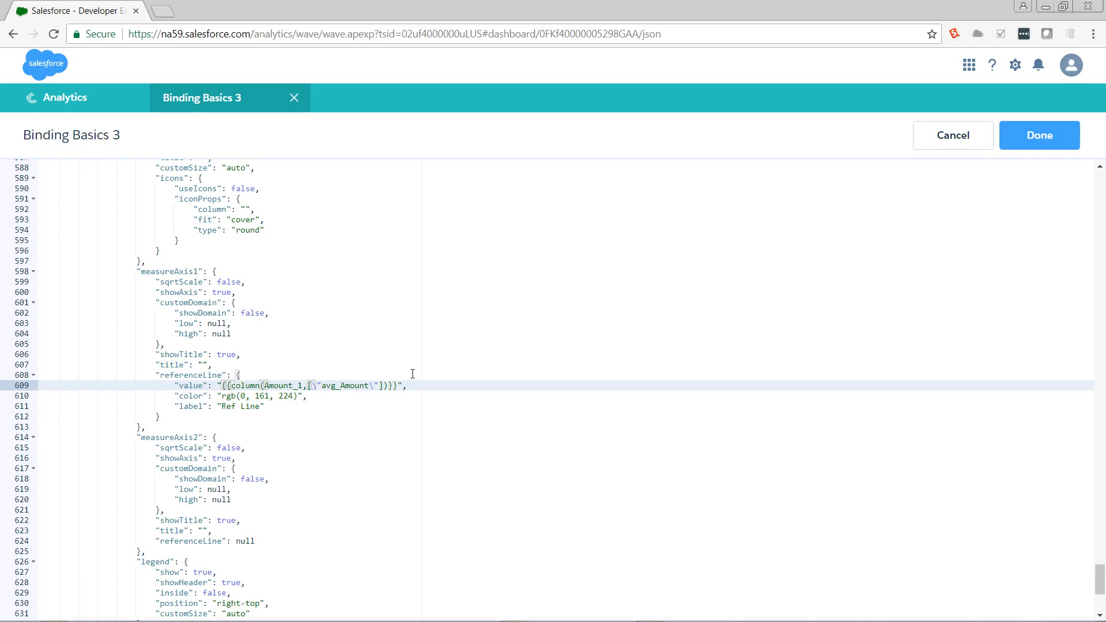
{"action": "mouse_move", "coordinate": [284, 383]}
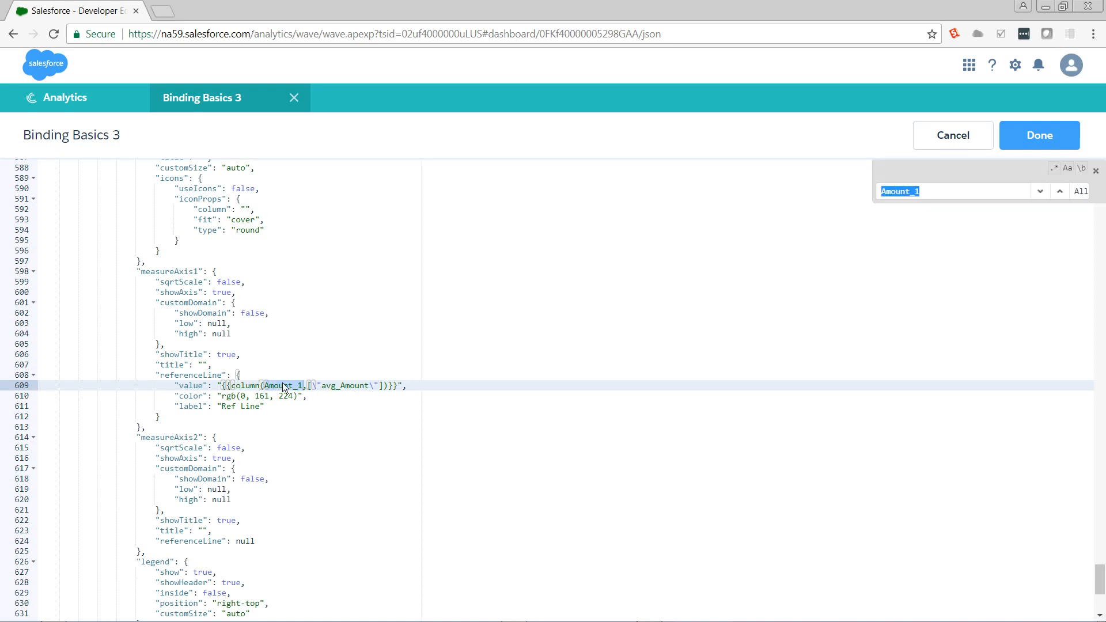
Step: Locate the Amount_1 step in the JSON and confirm its avg Amount measure is named avg_Amount
{"action": "left_click", "coordinate": [1058, 190]}
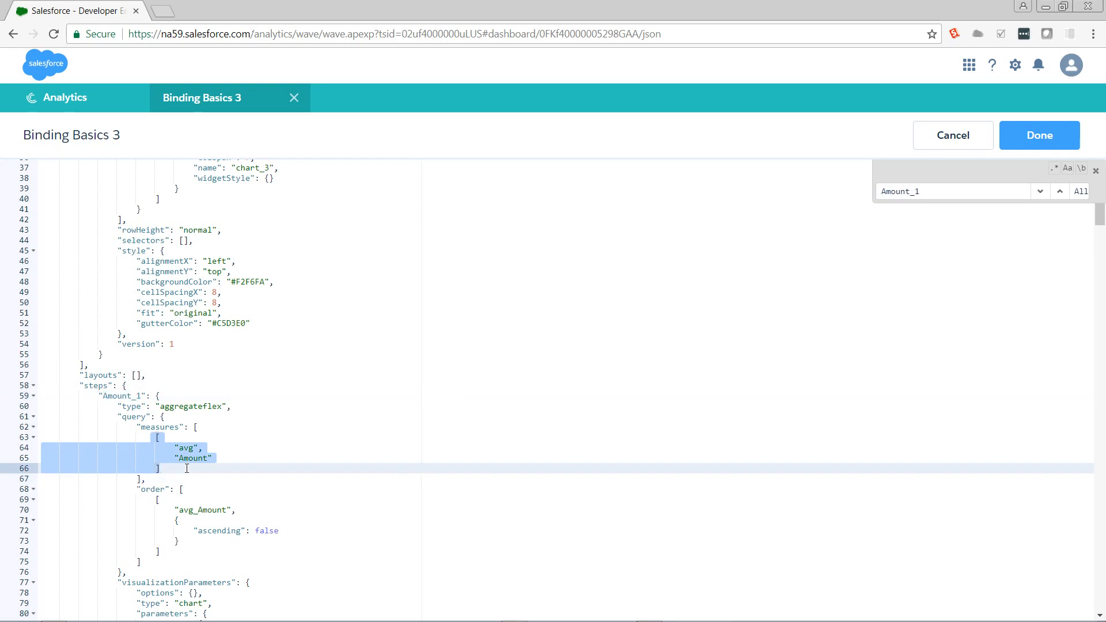
{"action": "left_click", "coordinate": [205, 511]}
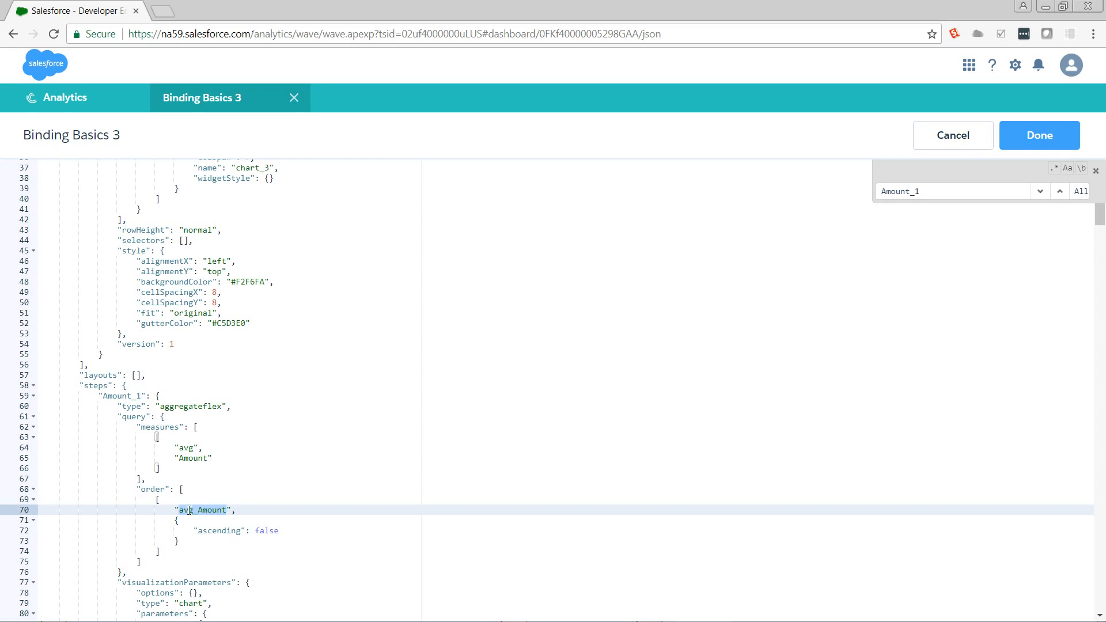
{"action": "left_click", "coordinate": [238, 509]}
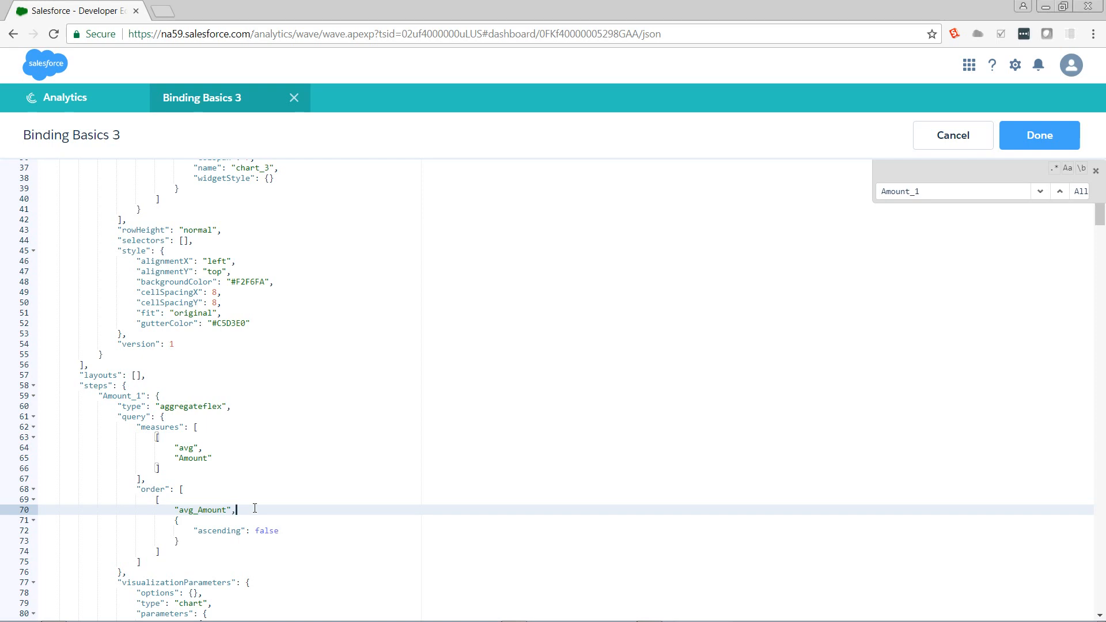
{"action": "mouse_move", "coordinate": [167, 442]}
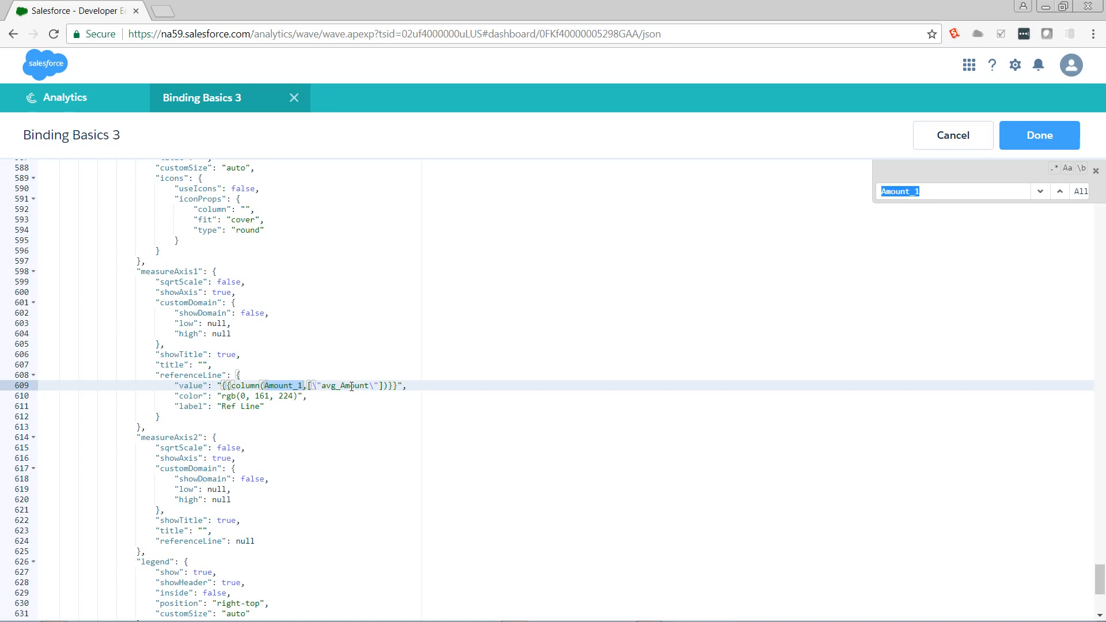
Step: Complete the binding as {{column(Amount_1.result,["avg_Amount"]).asObject()}} in the dashboard JSON
{"action": "left_click", "coordinate": [353, 386]}
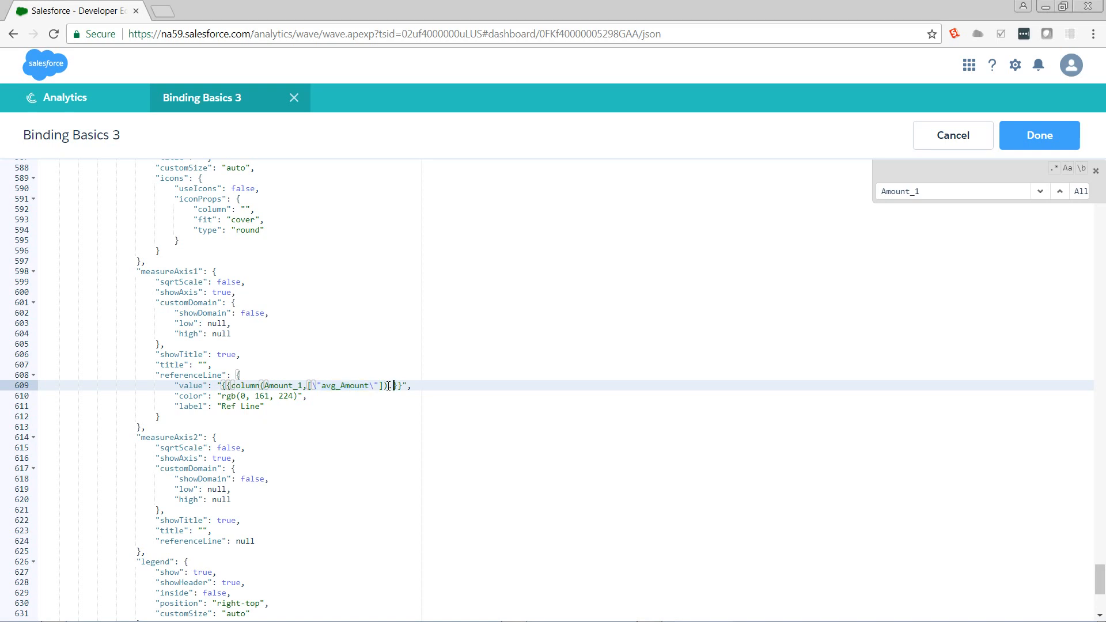
{"action": "type", "text": "asObje"}
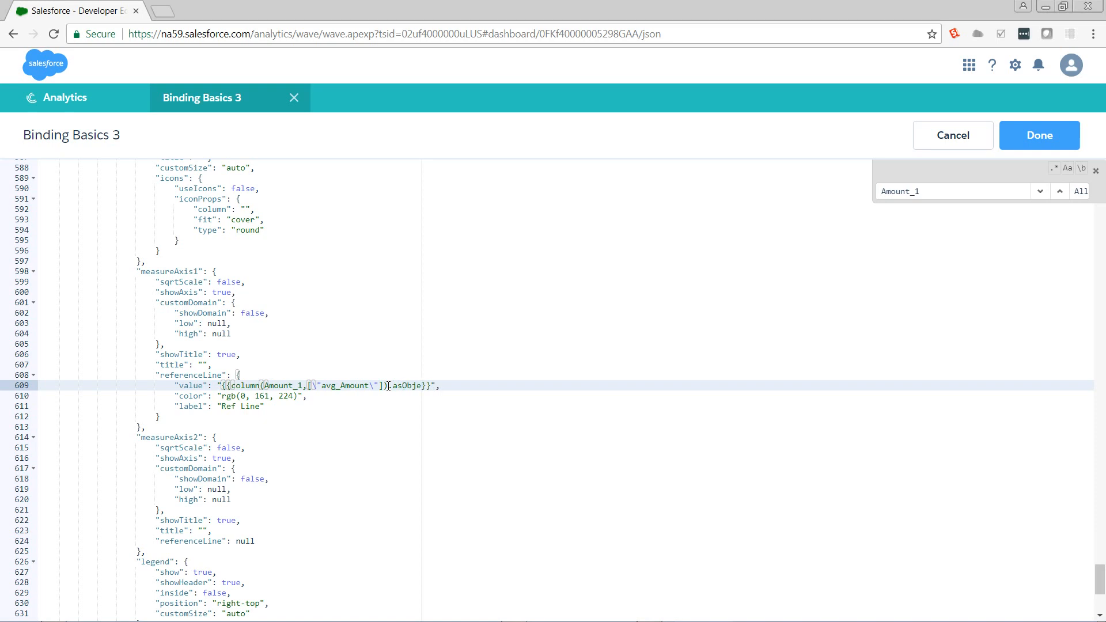
{"action": "type", "text": "ct()"}
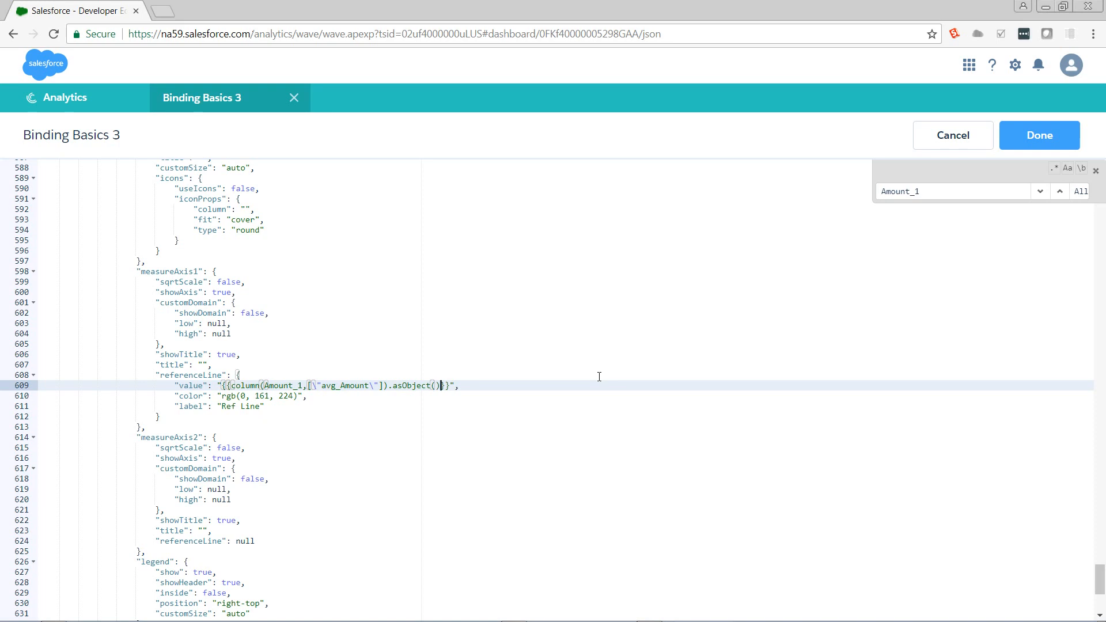
{"action": "mouse_move", "coordinate": [323, 335]}
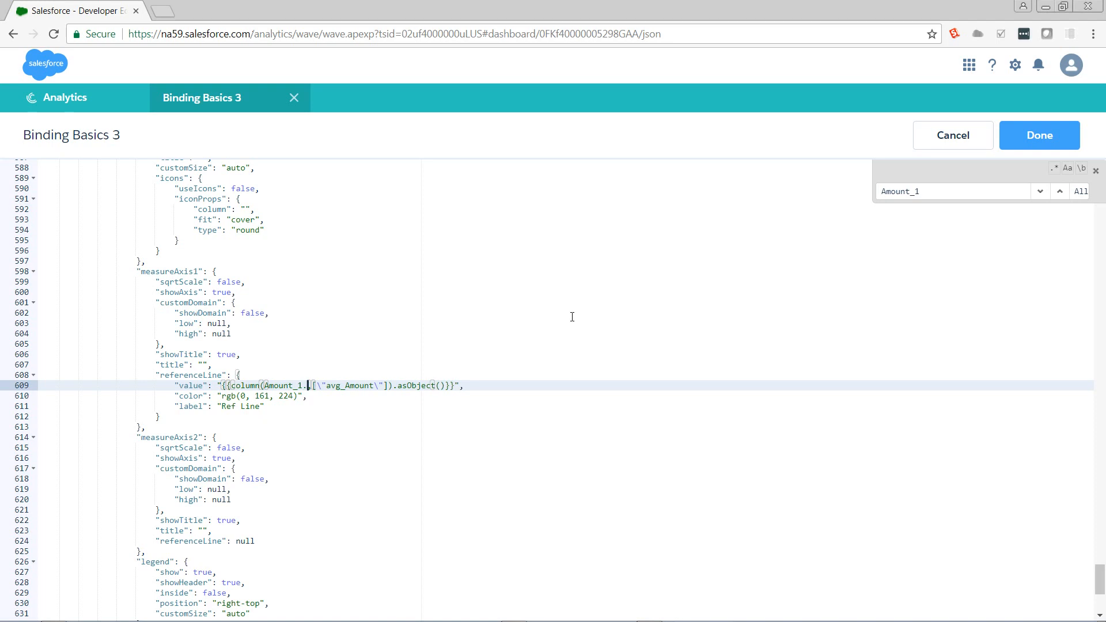
{"action": "type", "text": "result"}
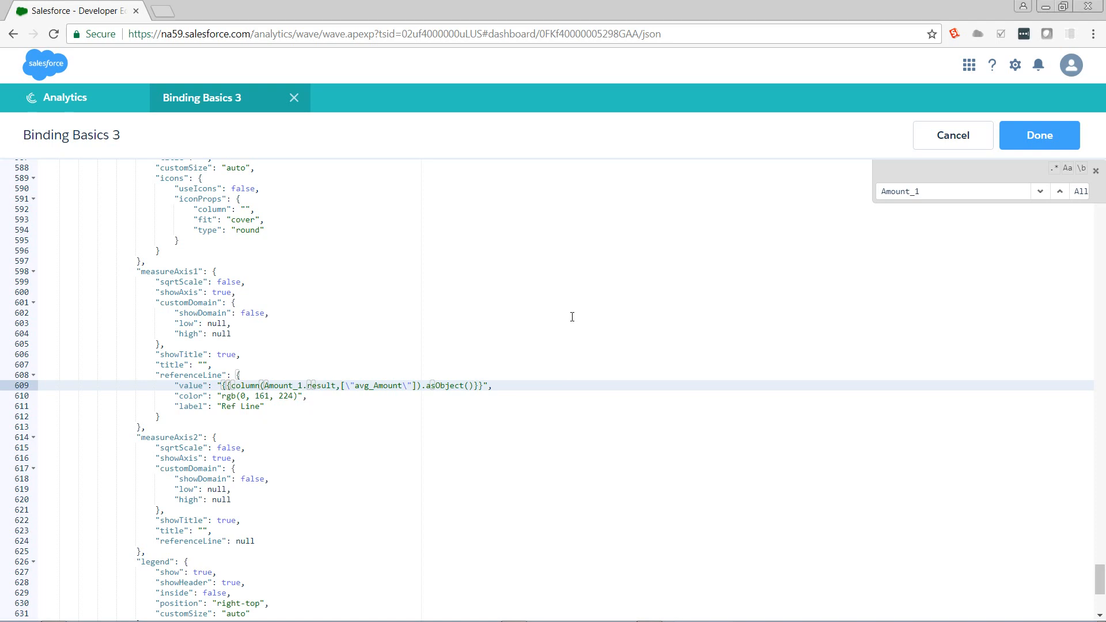
{"action": "left_click", "coordinate": [338, 385]}
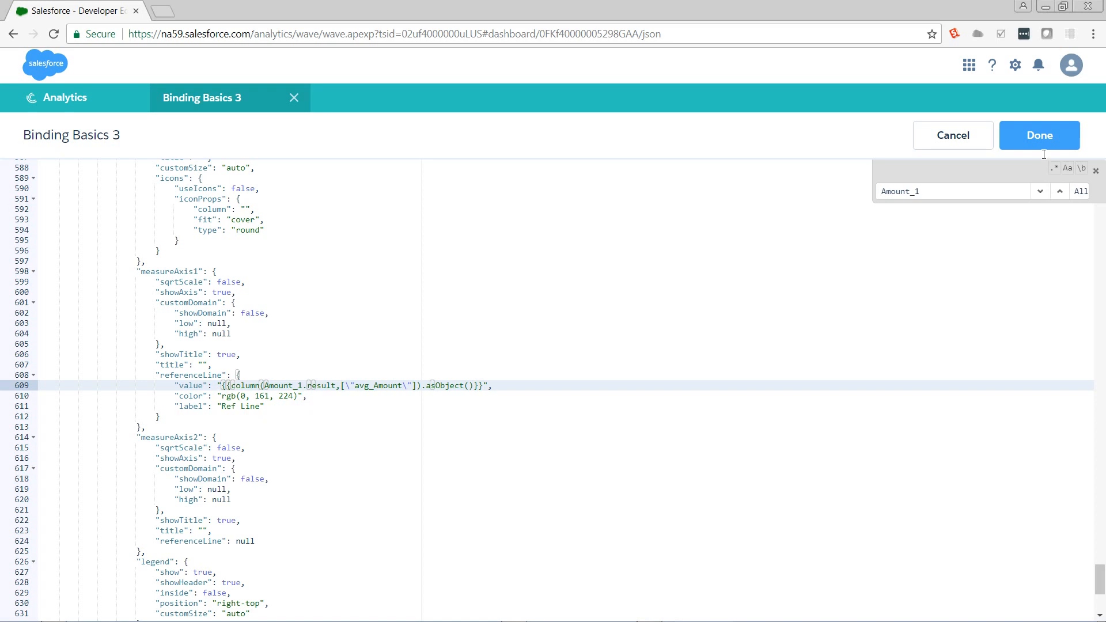
Step: Apply the JSON edits so the chart shows the Ref Line near 1.5M
{"action": "left_click", "coordinate": [1039, 135]}
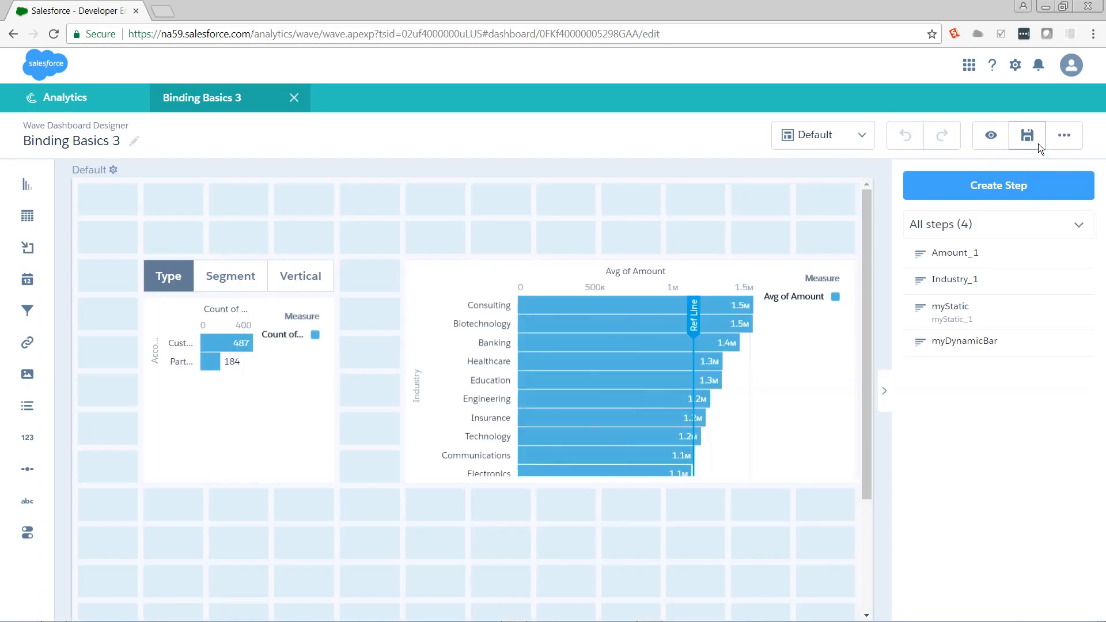